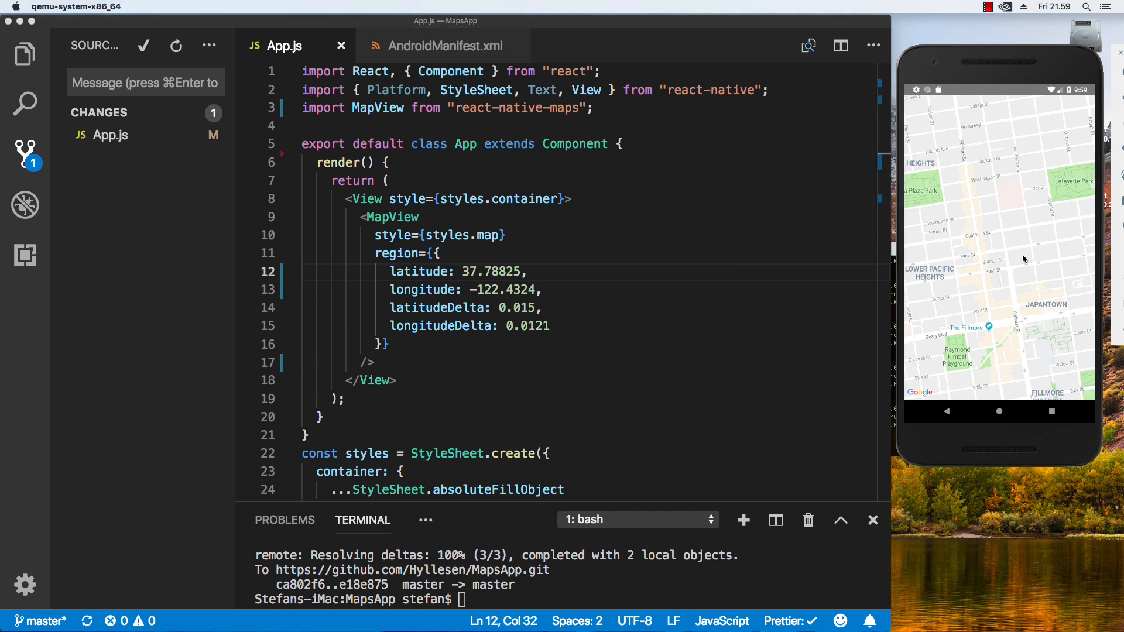
mouse_move(999, 251)
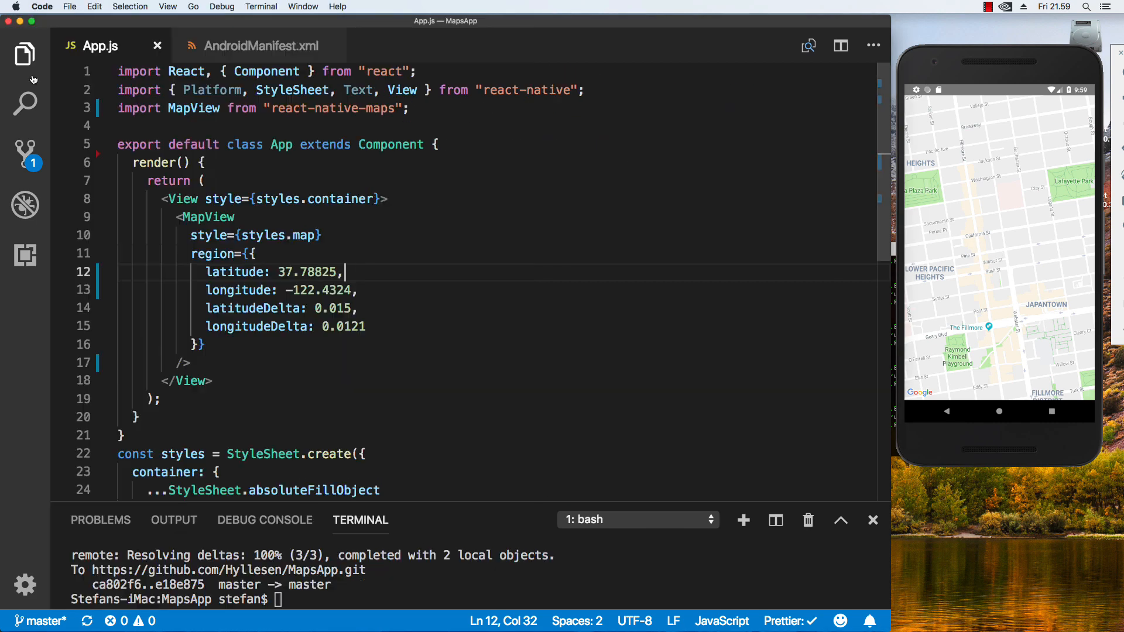
Show the MapsApp project tree in the Explorer with android/app/src/main expanded
left_click(25, 53)
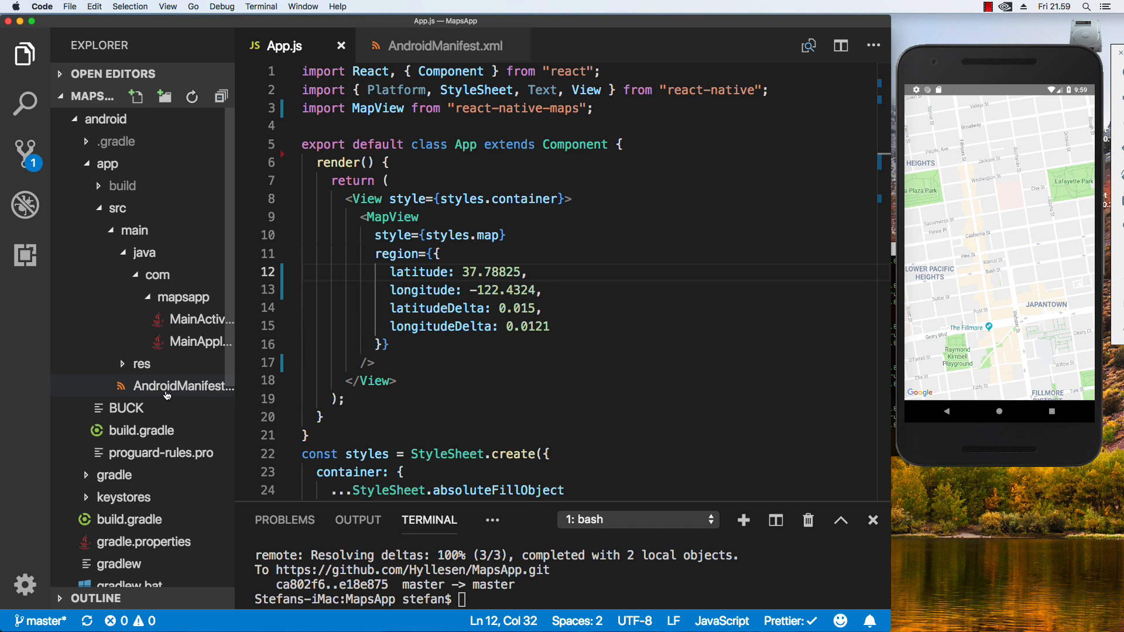
Retype the ACCESS_FINE_LOCATION uses-permission line after </application> in AndroidManifest.xml and save
left_click(444, 45)
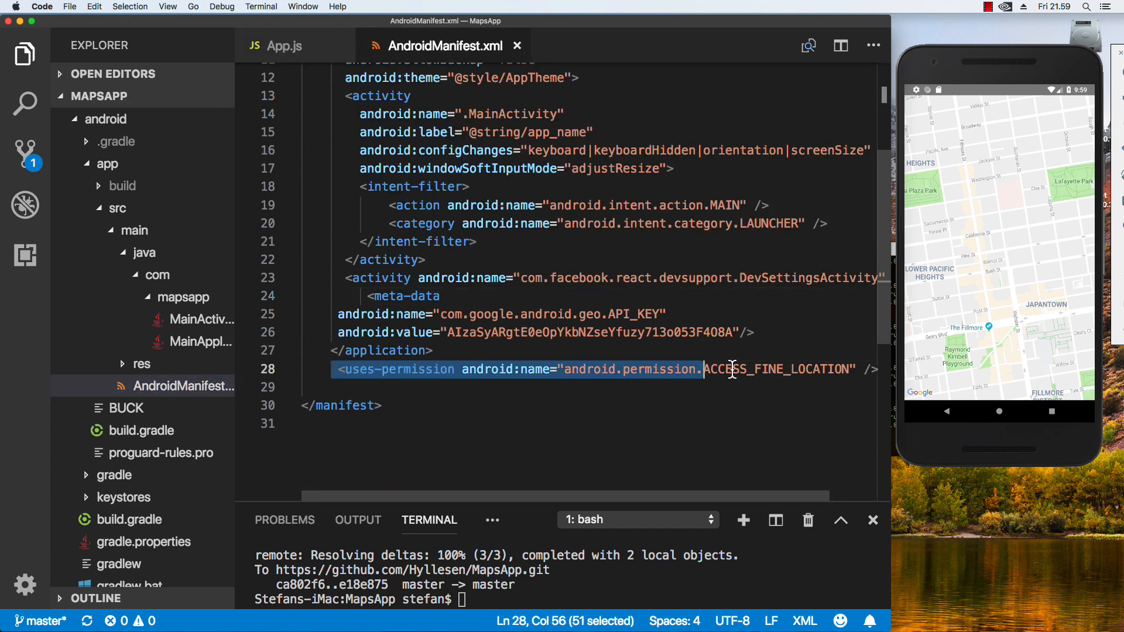
key("Backspace")
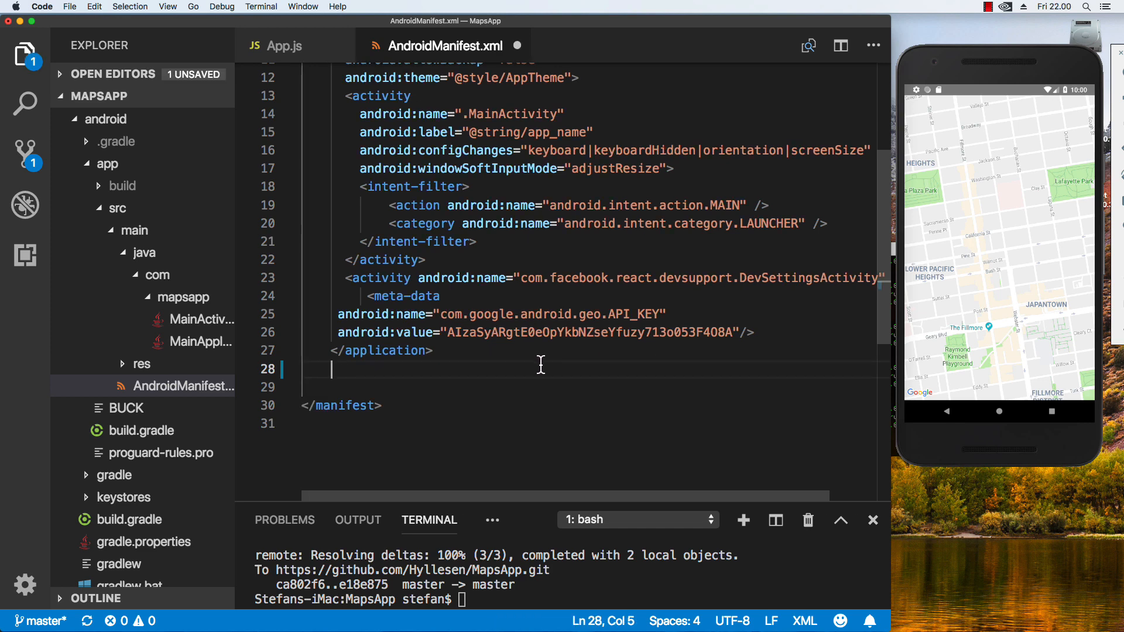
type("<uses-permission android:name=\"android.permission.ACCESS_FINE_LOCATION\" />")
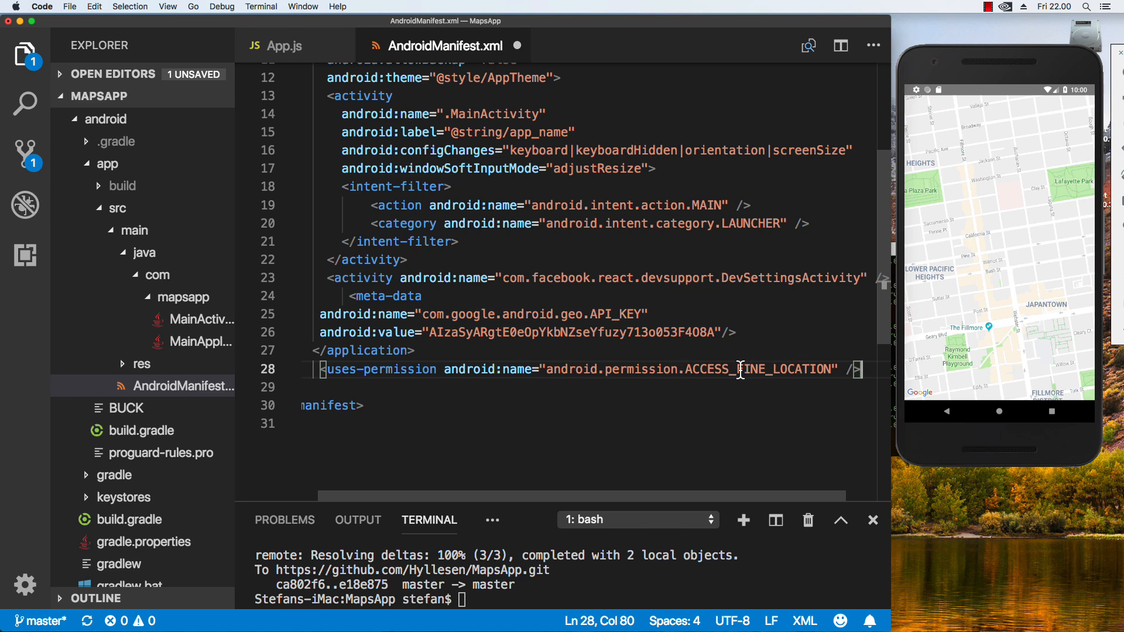
left_click_drag(740, 370, 576, 369)
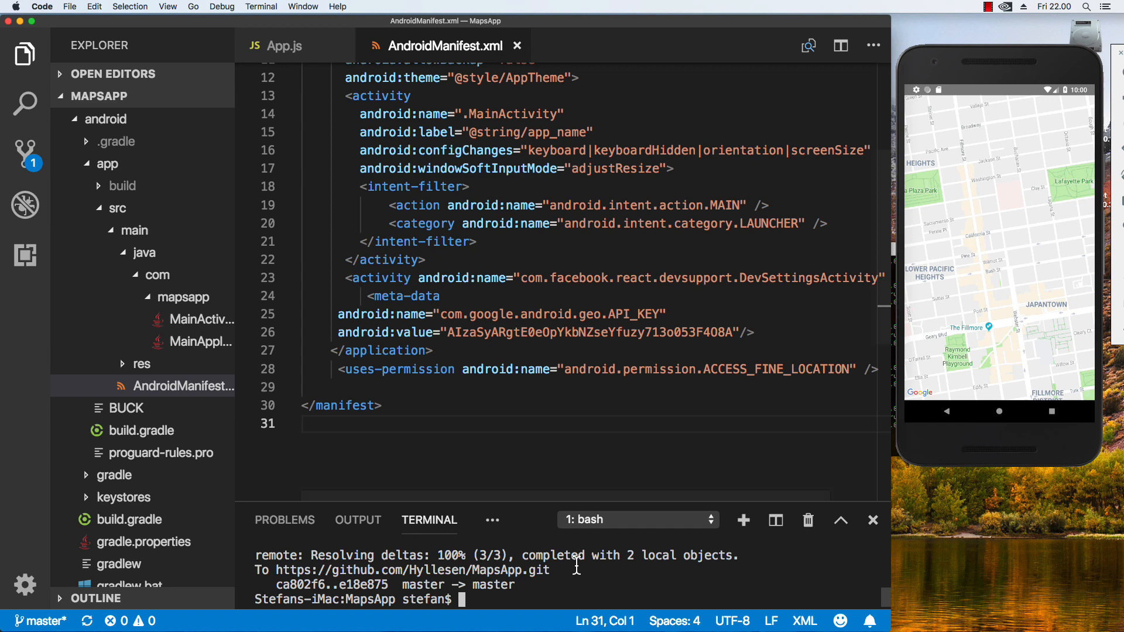
mouse_move(514, 393)
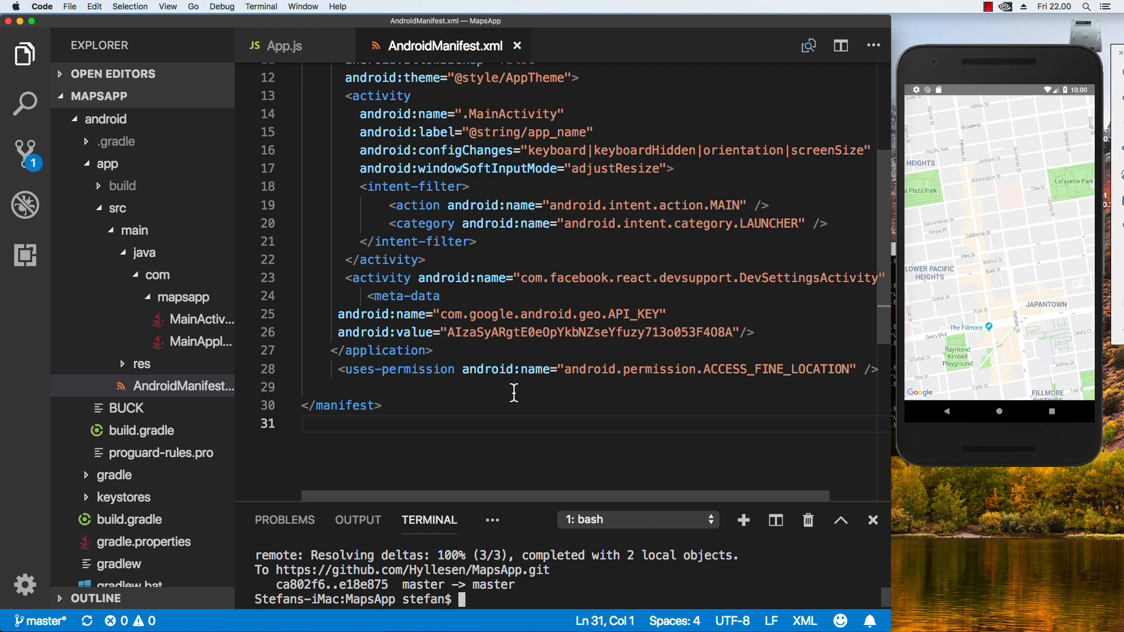
mouse_move(983, 271)
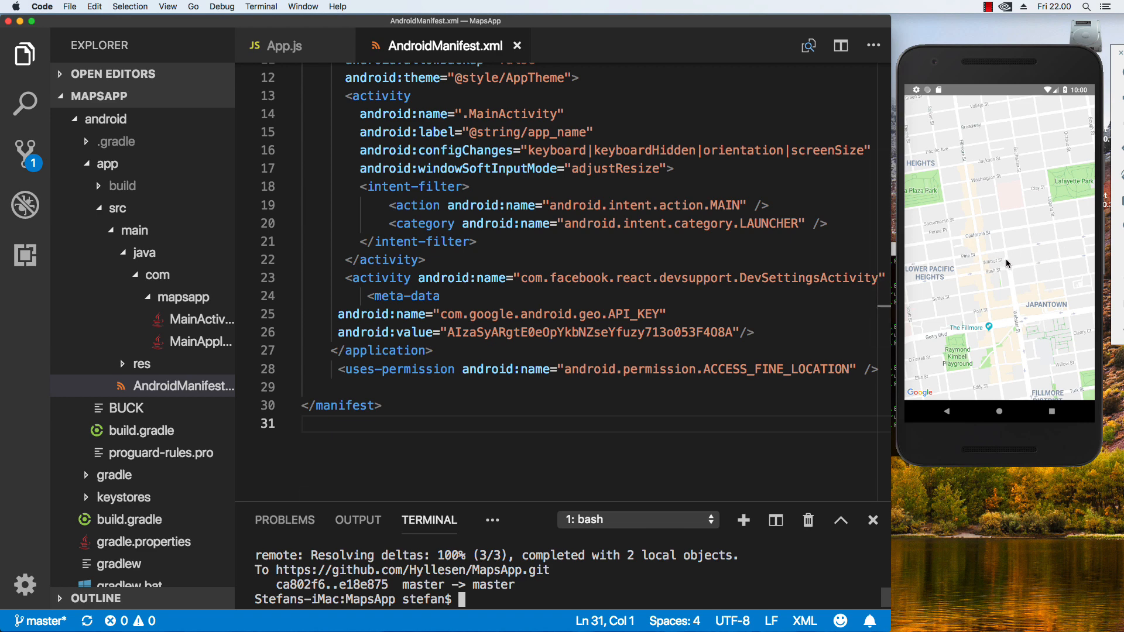
mouse_move(1037, 249)
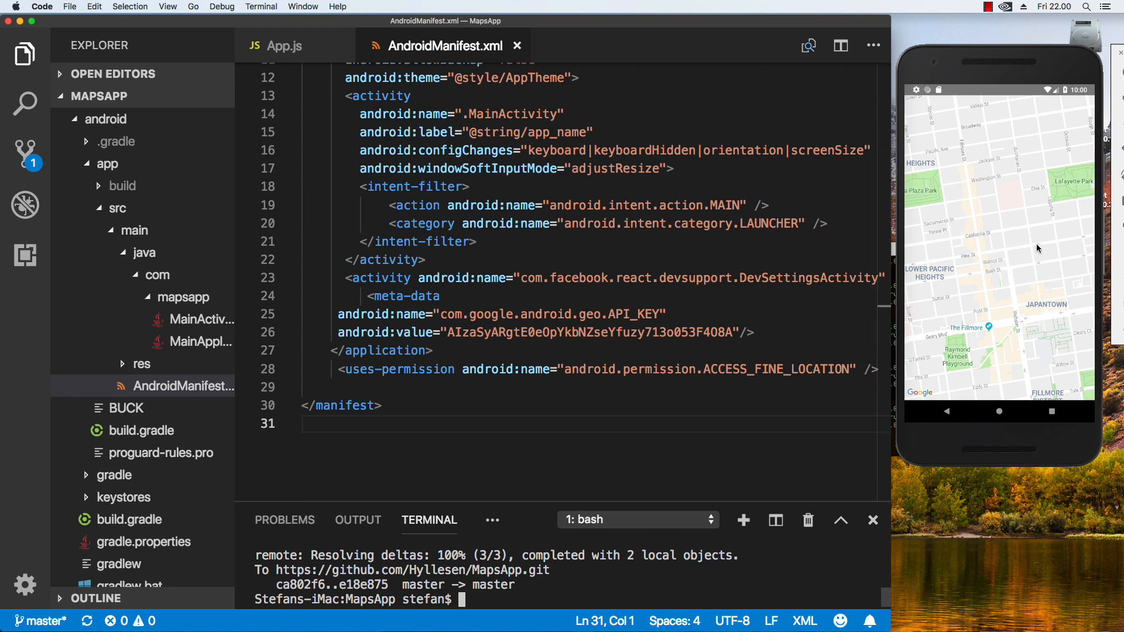
Return to App.js and open blank lines at the top of the App class above render()
left_click(283, 45)
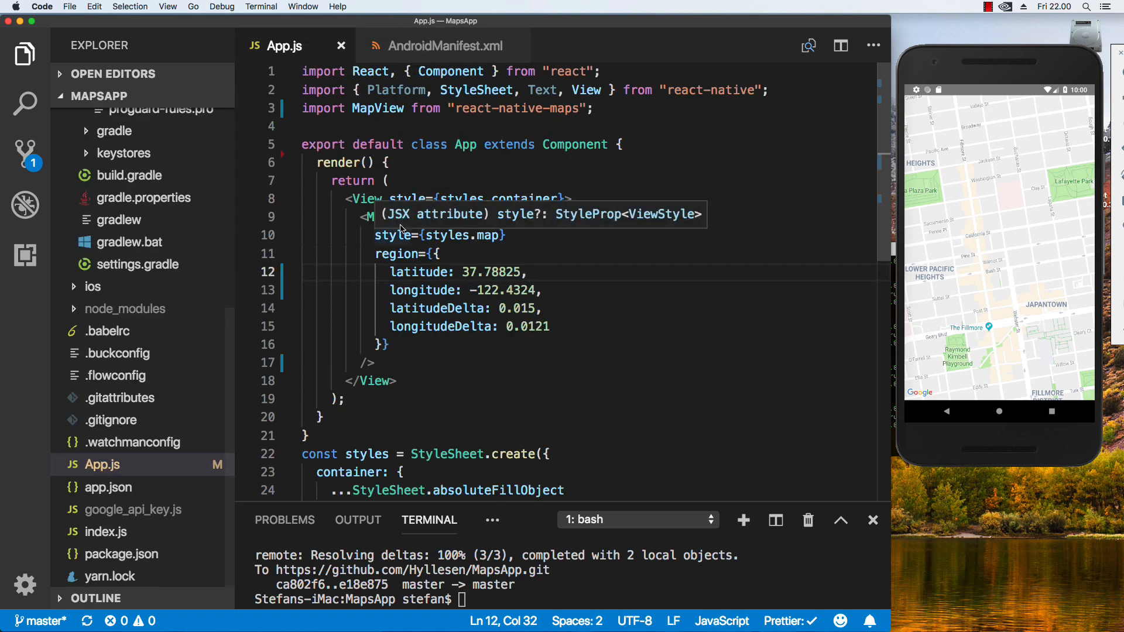
mouse_move(513, 183)
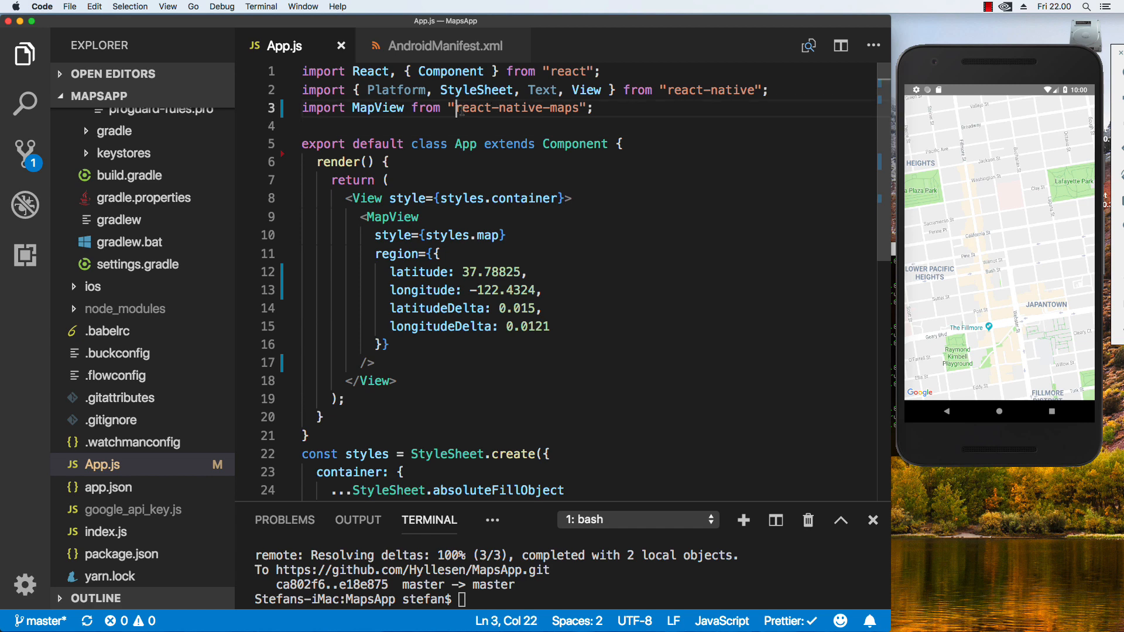
left_click(492, 271)
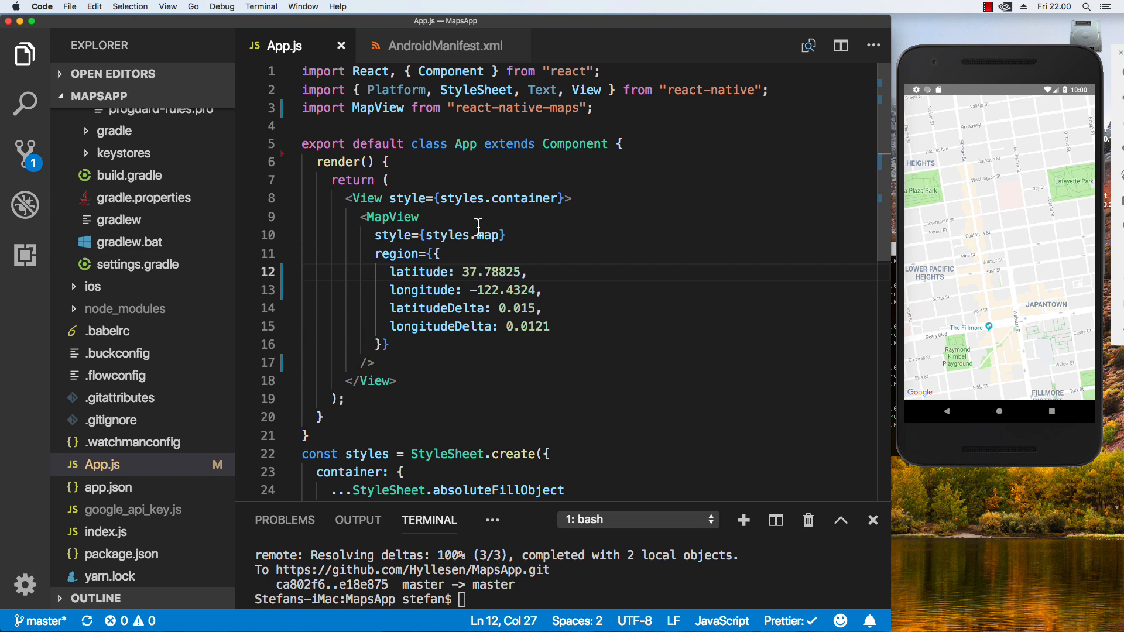
mouse_move(488, 236)
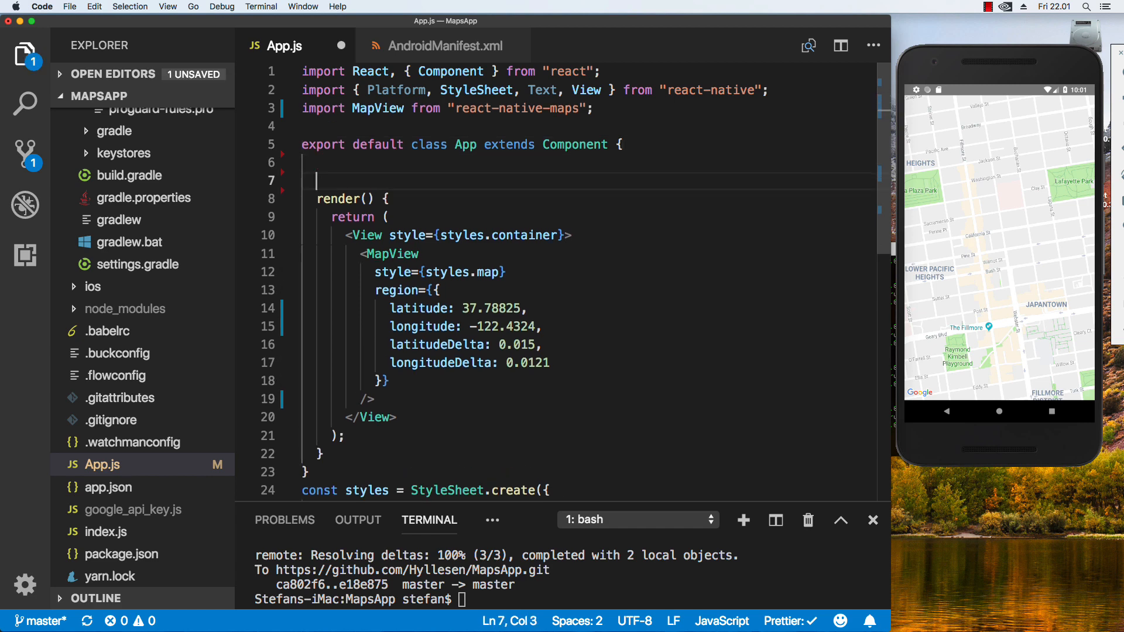
Add a constructor(props) calling super(props) with state latitude 0 and longitude 0, then save
type("constructor(props) {")
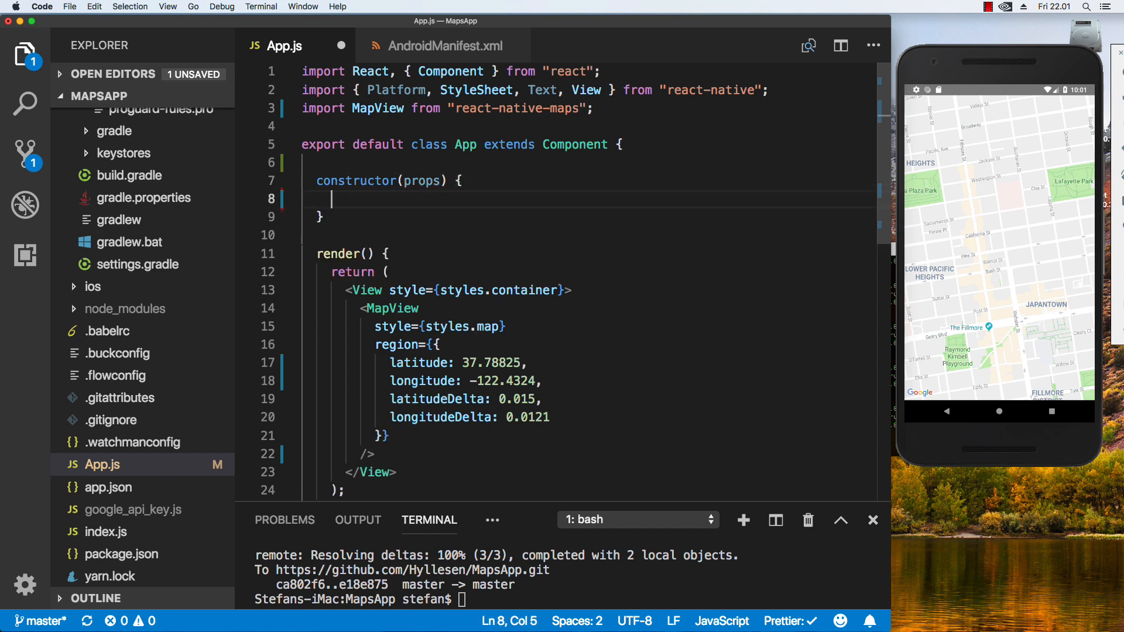
type("super(props);")
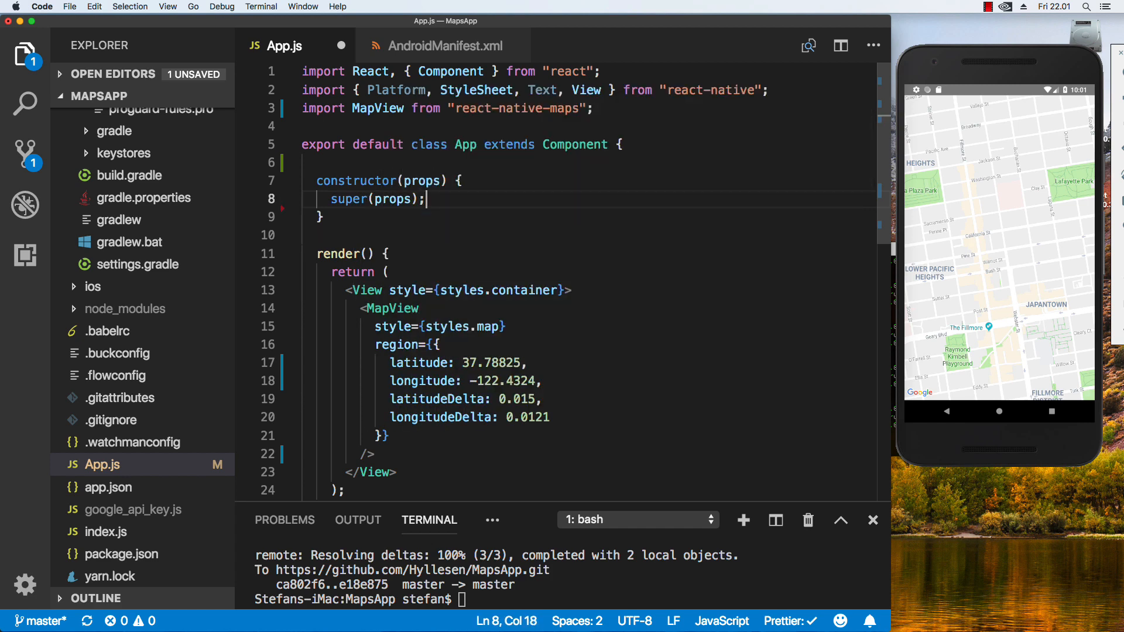
type("this.s")
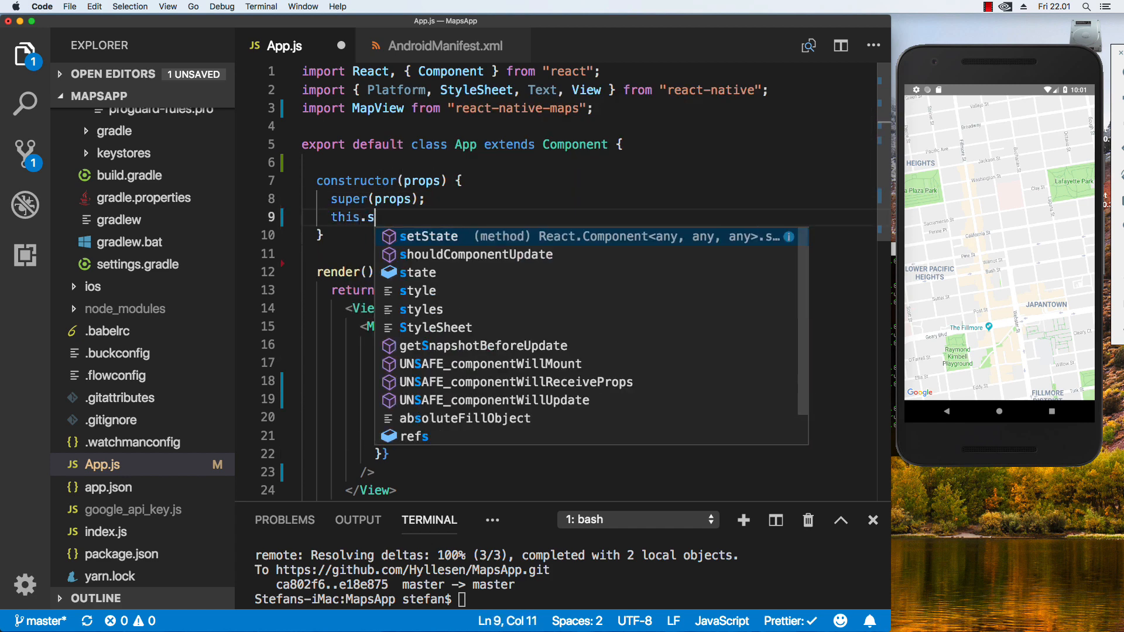
type("tate")
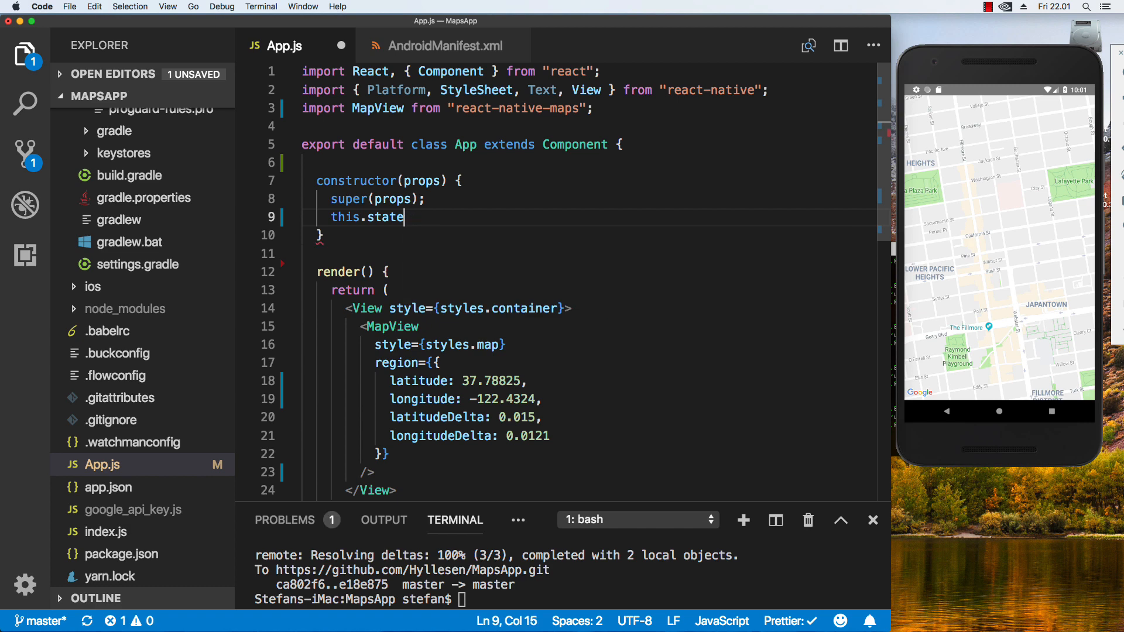
type("= {")
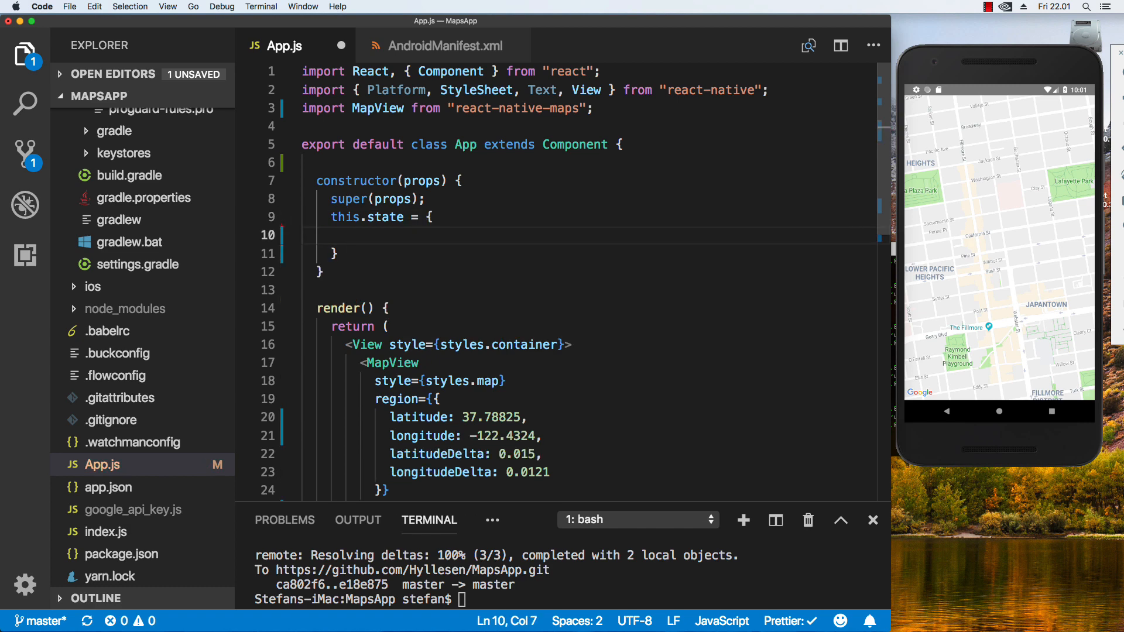
type("latitude: 0,")
type("longitude: 0")
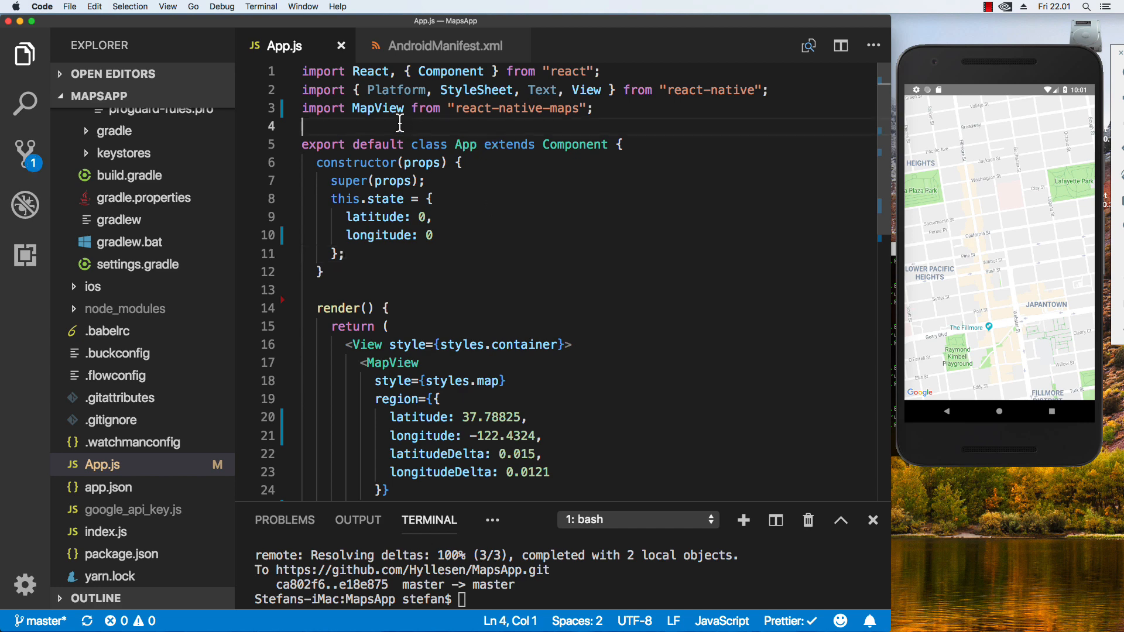
Import Marker alongside MapView from react-native-maps
double_click(378, 108)
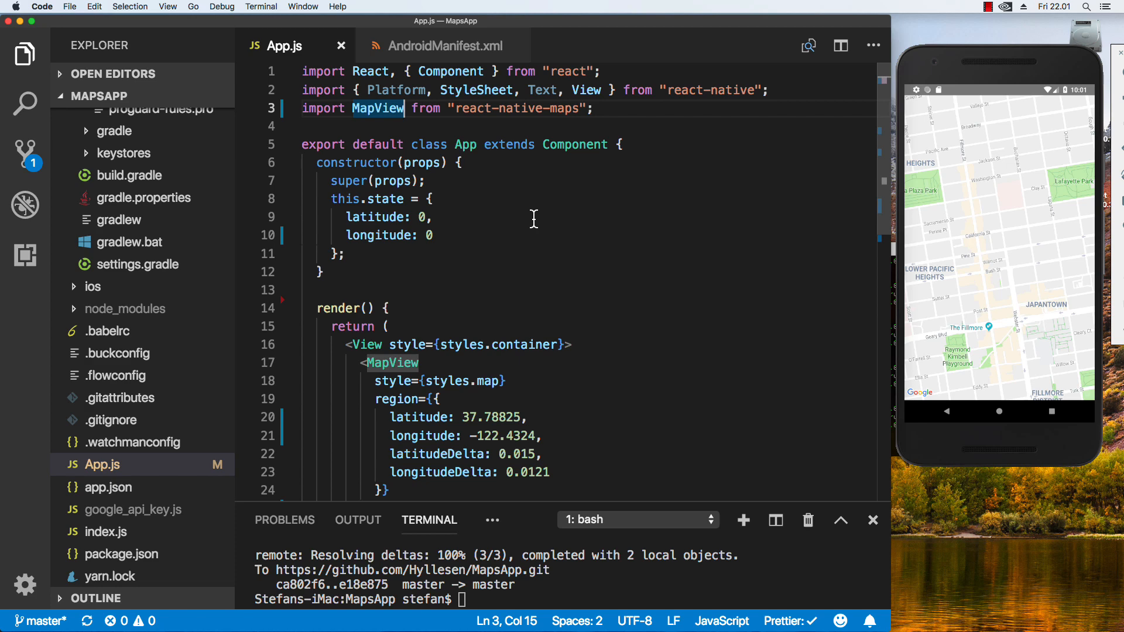
type(", {")
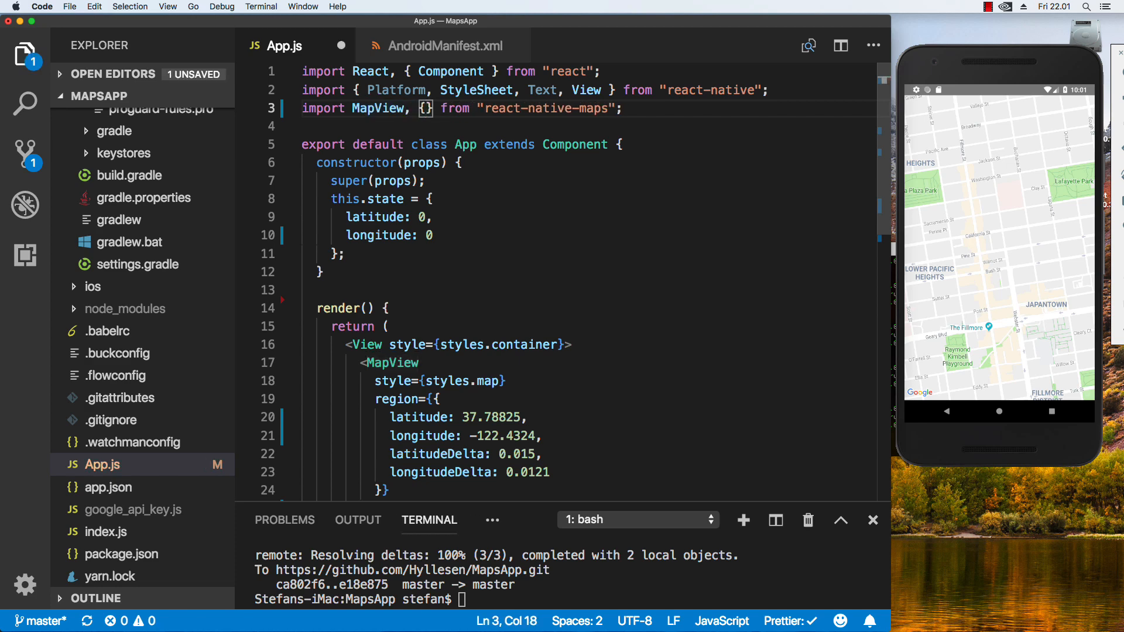
type("Markers")
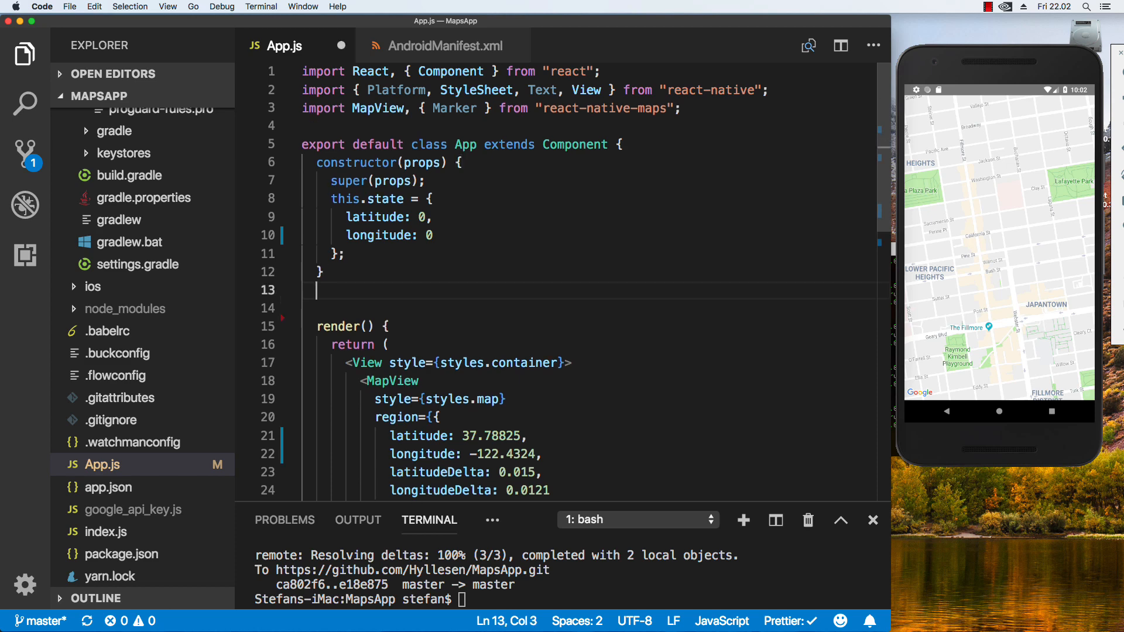
Add componentDidMount calling navigator.geolocation.getCurrentPosition with a position callback
type("componentDidMount")
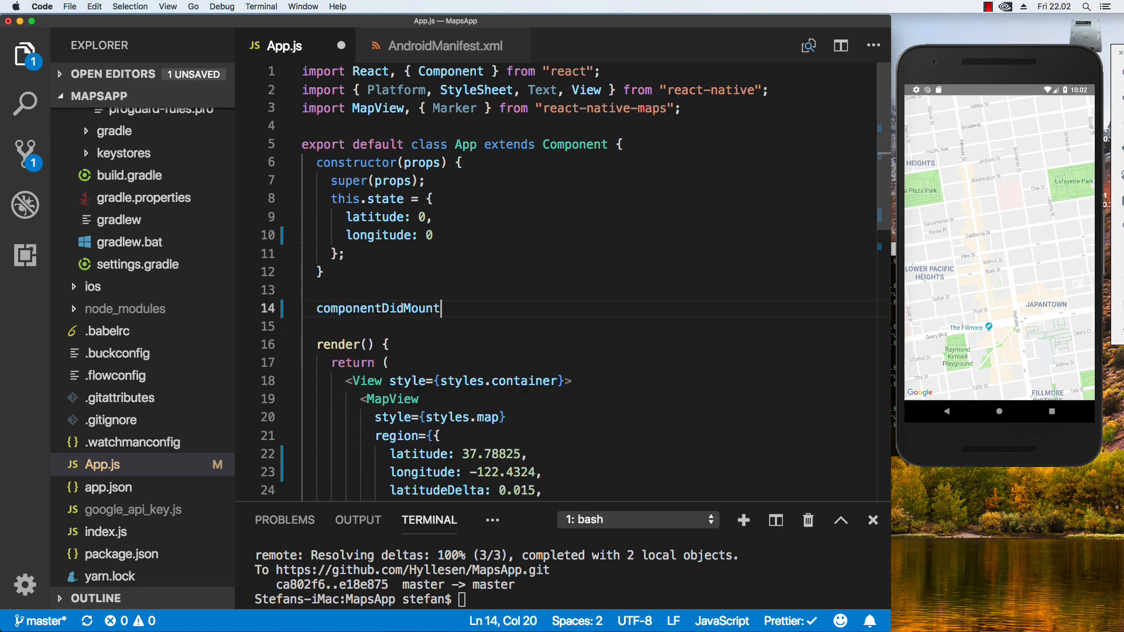
type("()")
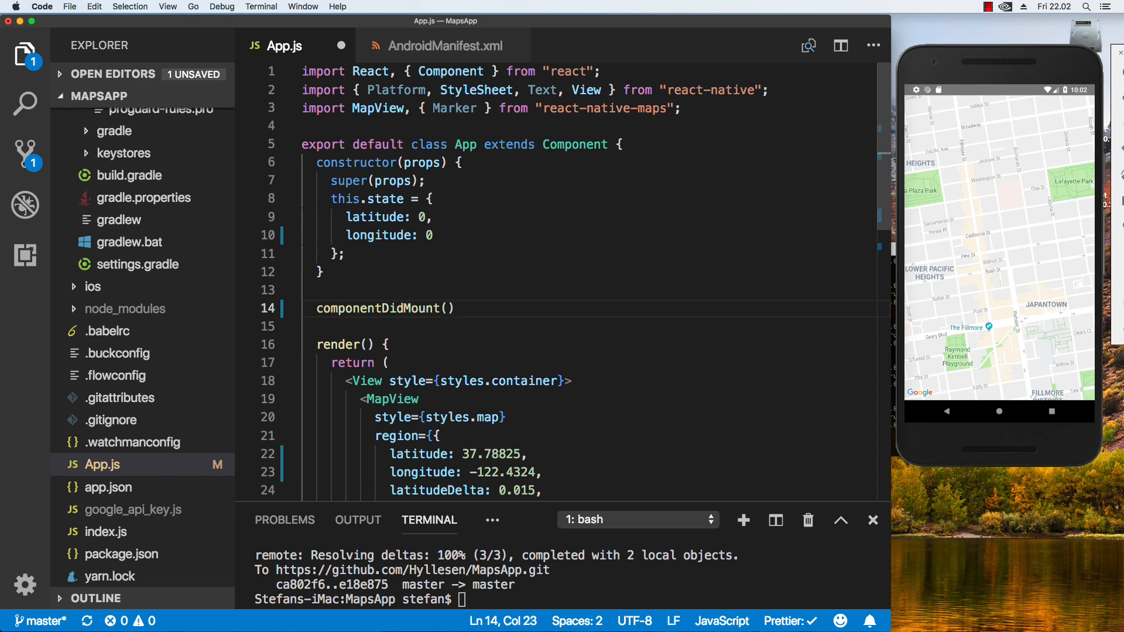
type("{")
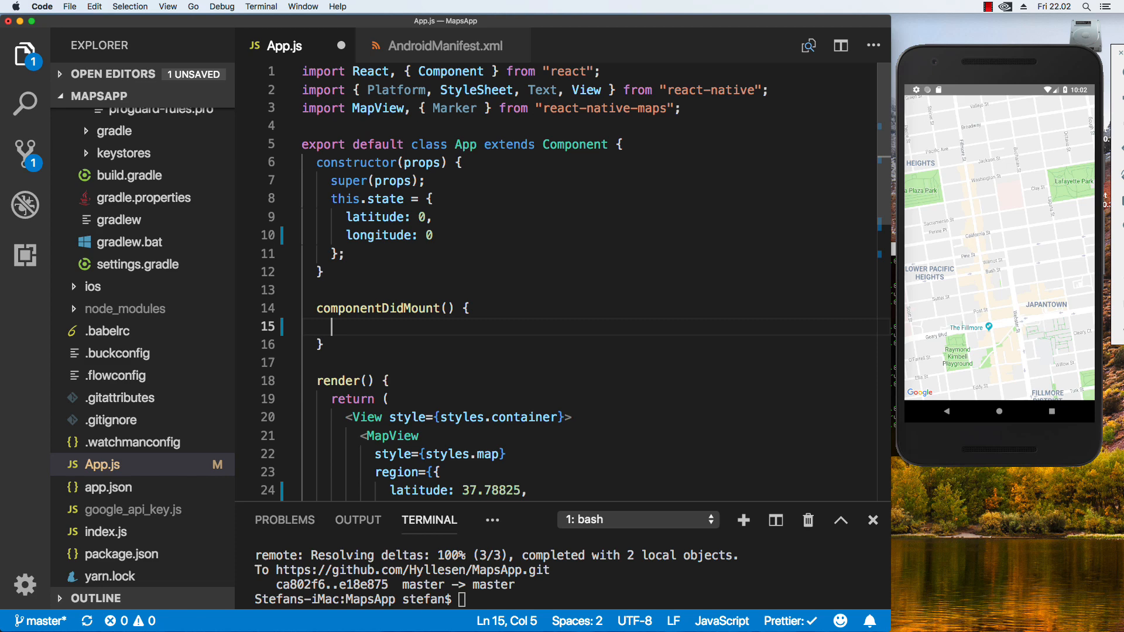
type("navigator")
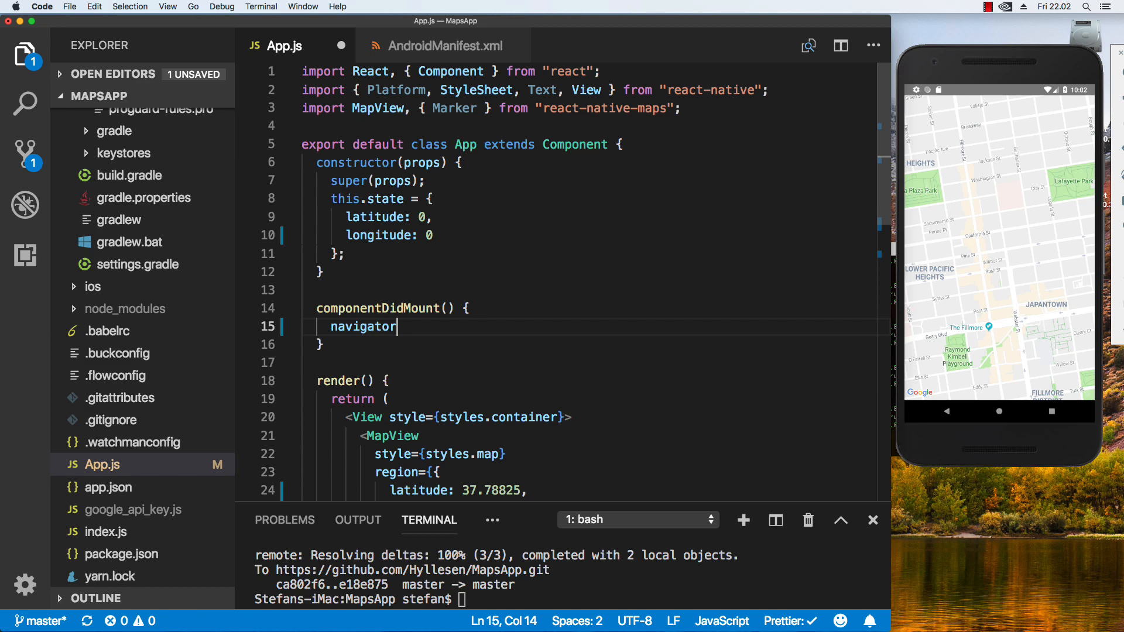
type(".")
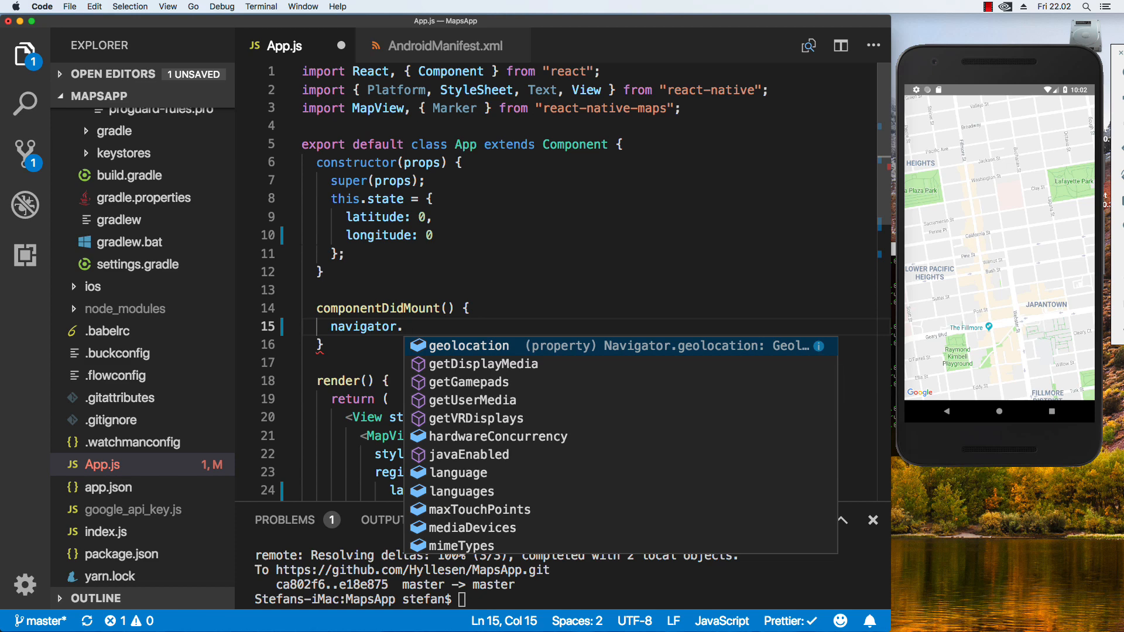
type("geolocation")
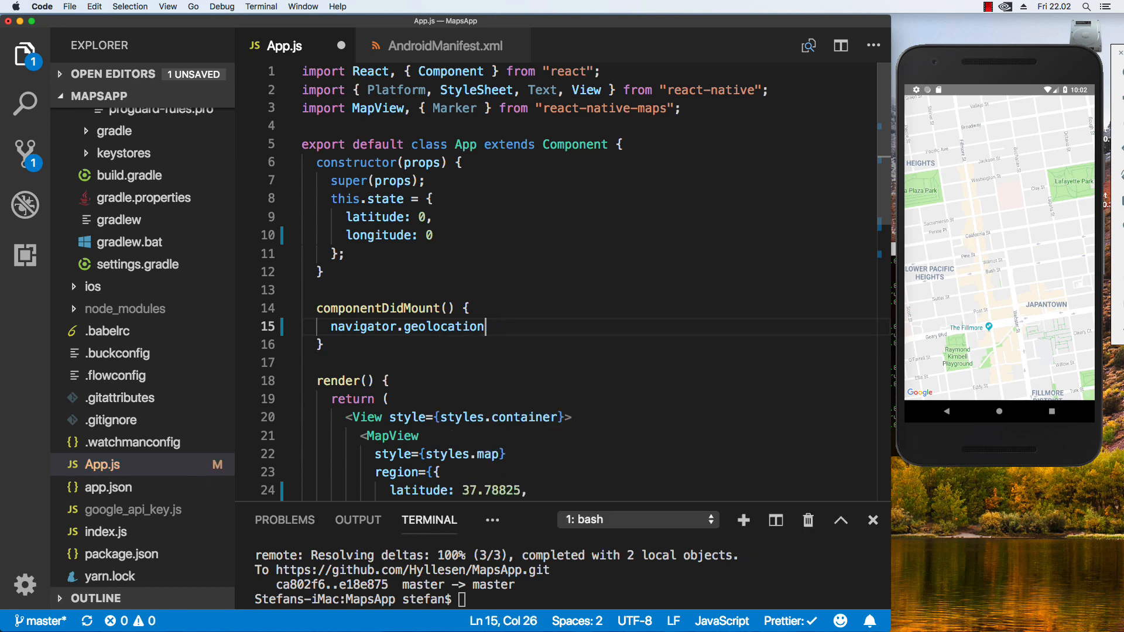
type(".getCurrentPosition(p")
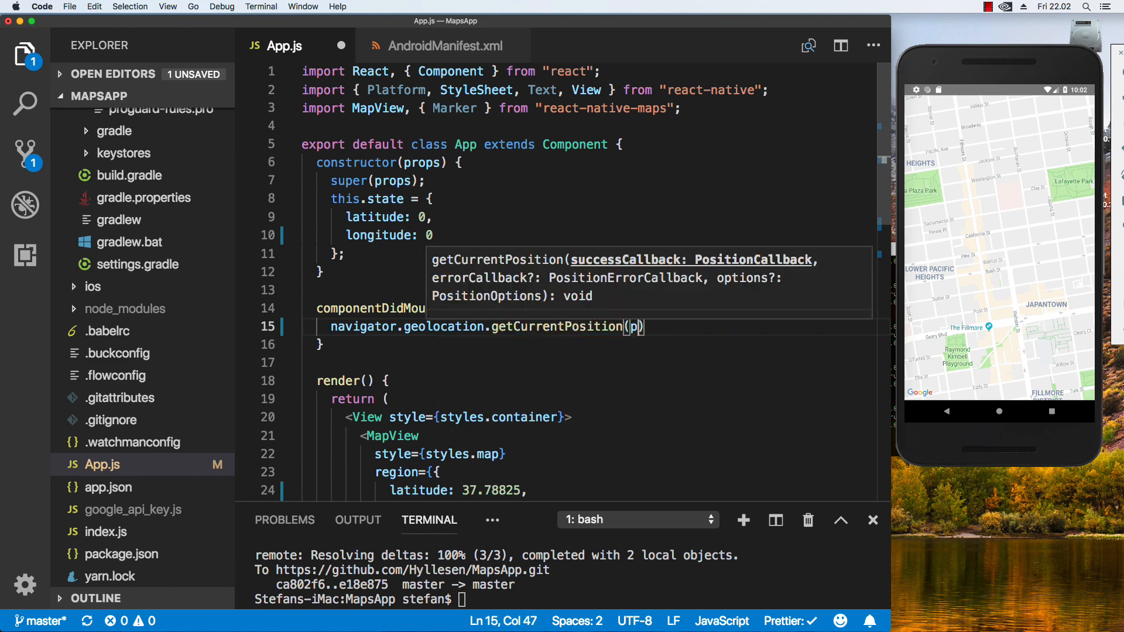
type("osition => {")
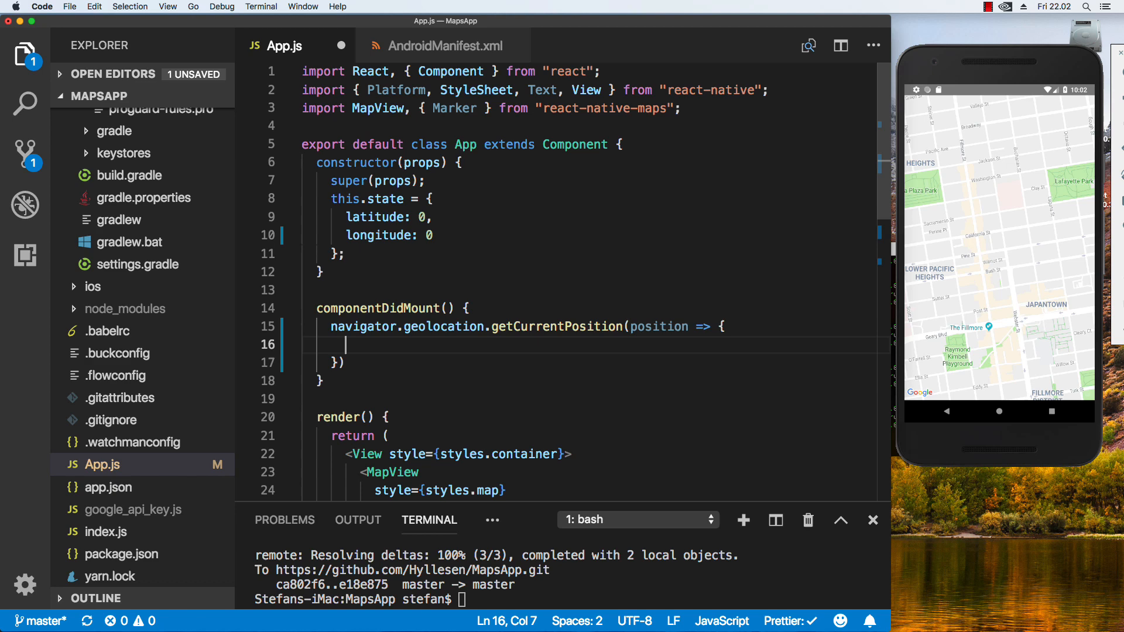
In the callback, setState with position.coords.latitude, longitude and error null; save
type("this")
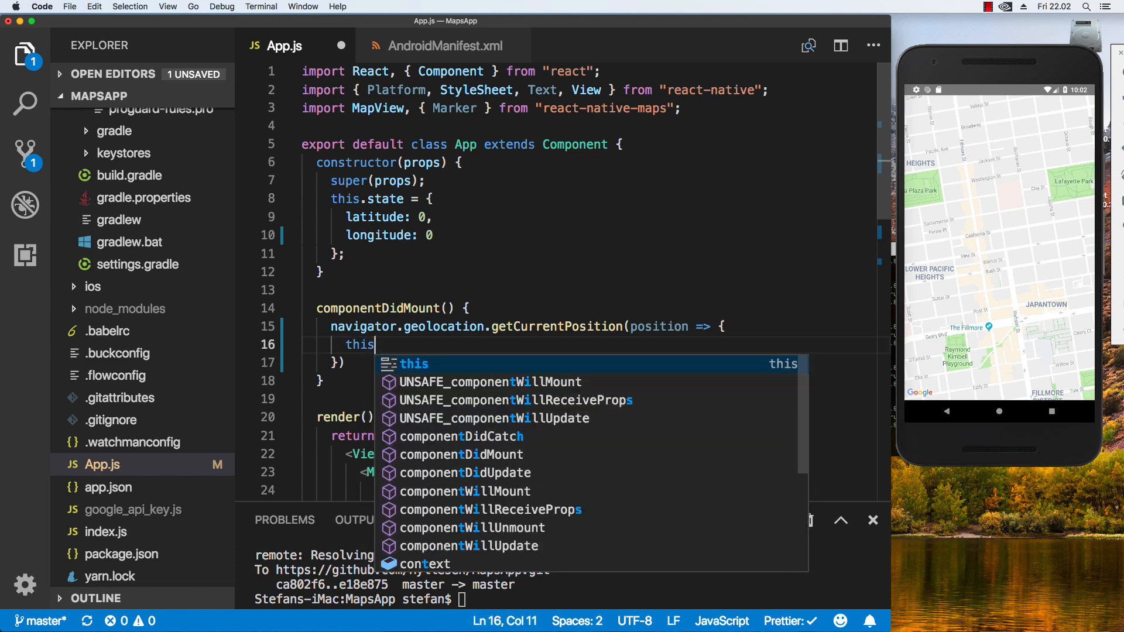
type("setState({")
type("latitude: position.")
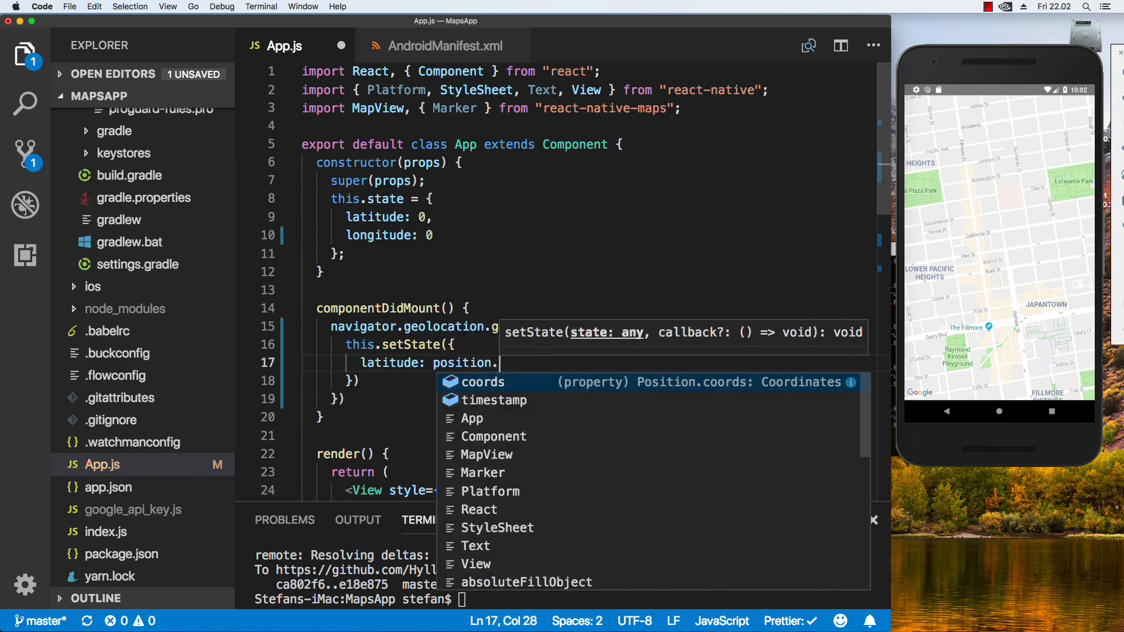
type("coords.")
type("longitude: position")
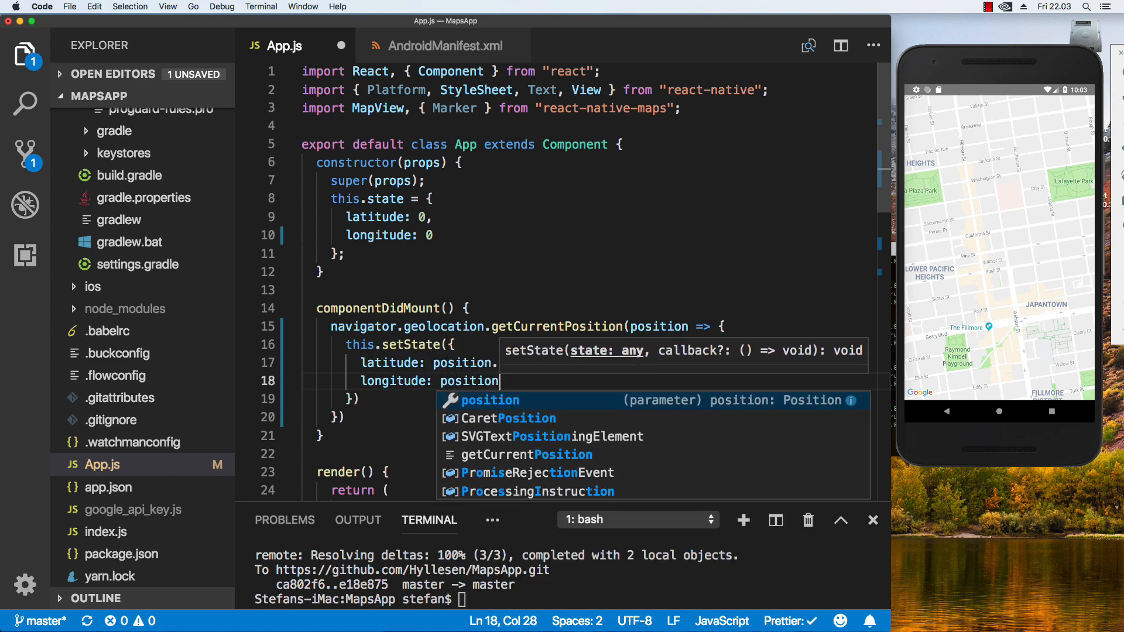
type(".coords.")
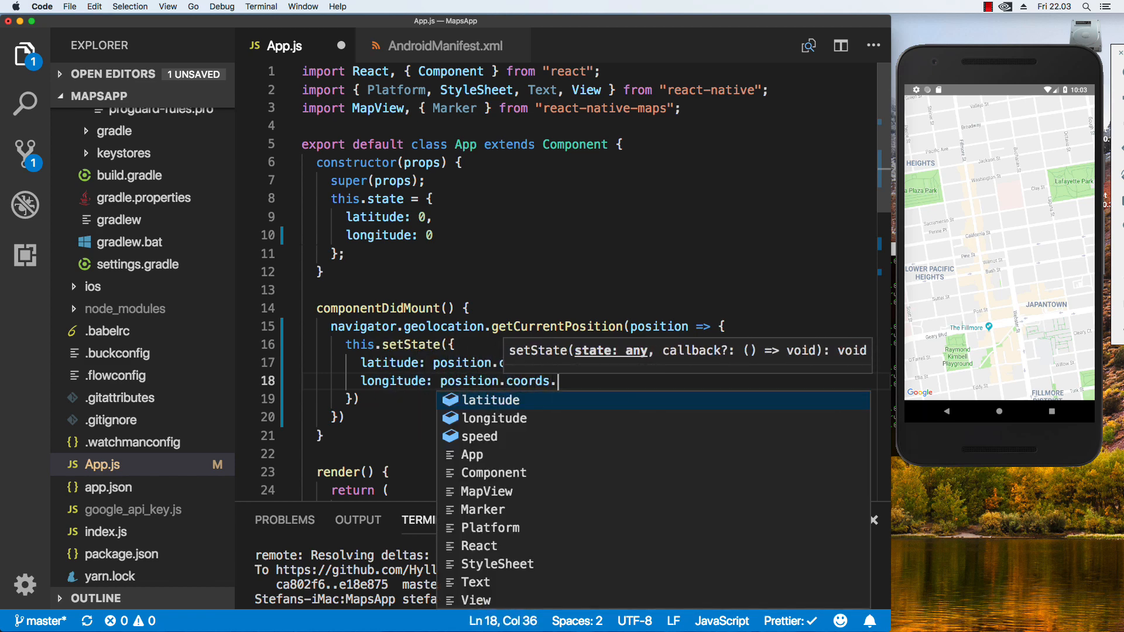
type("longitude")
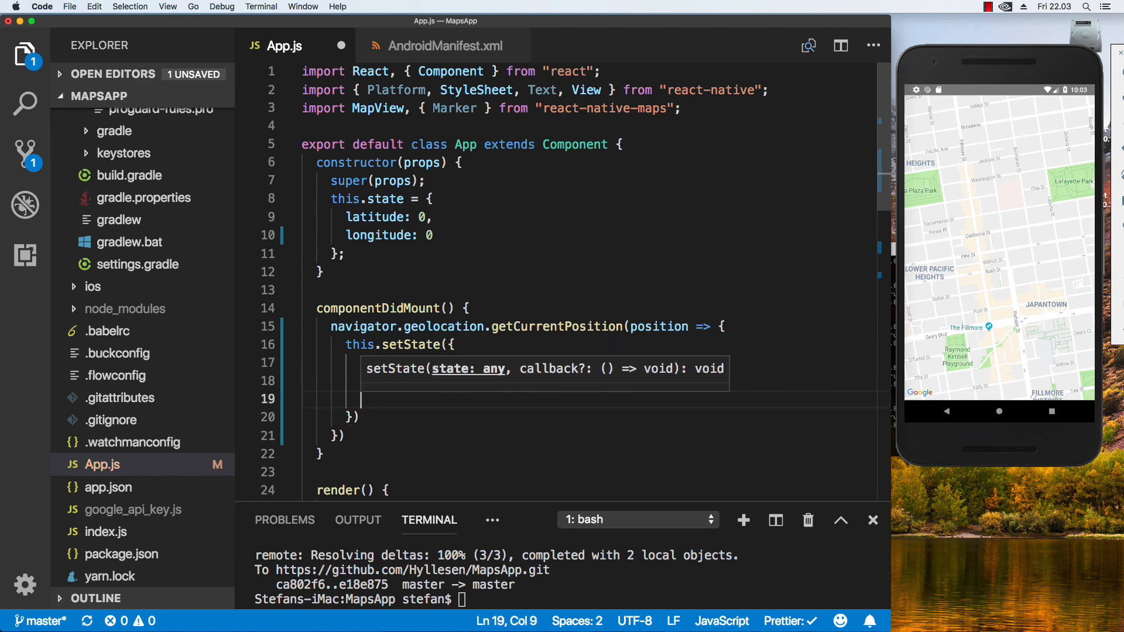
type("error: null")
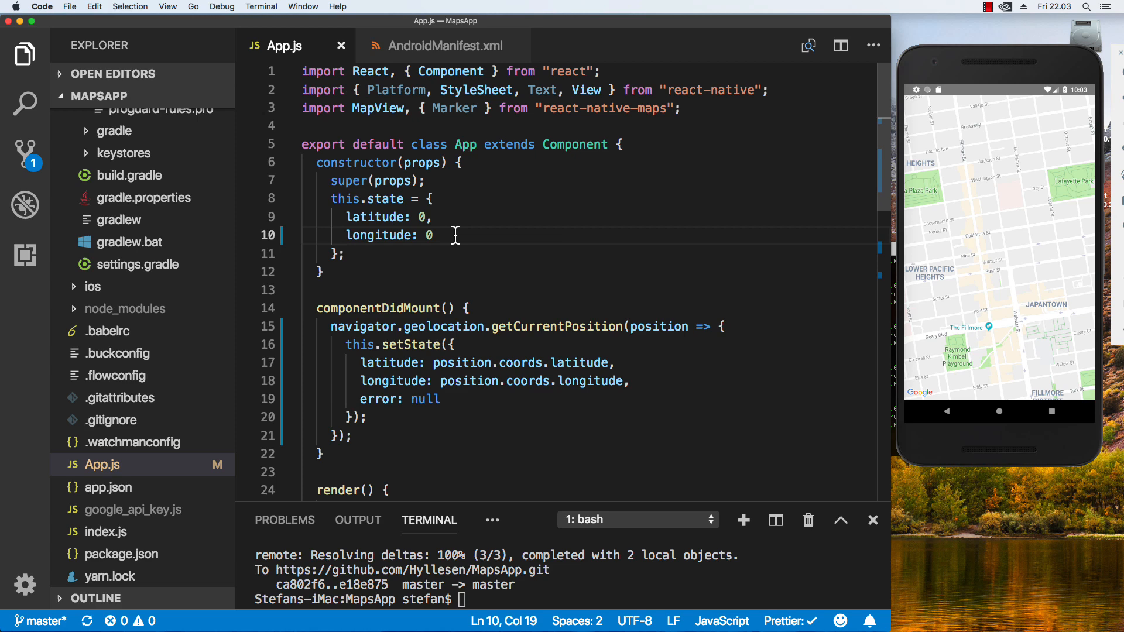
type("error =>")
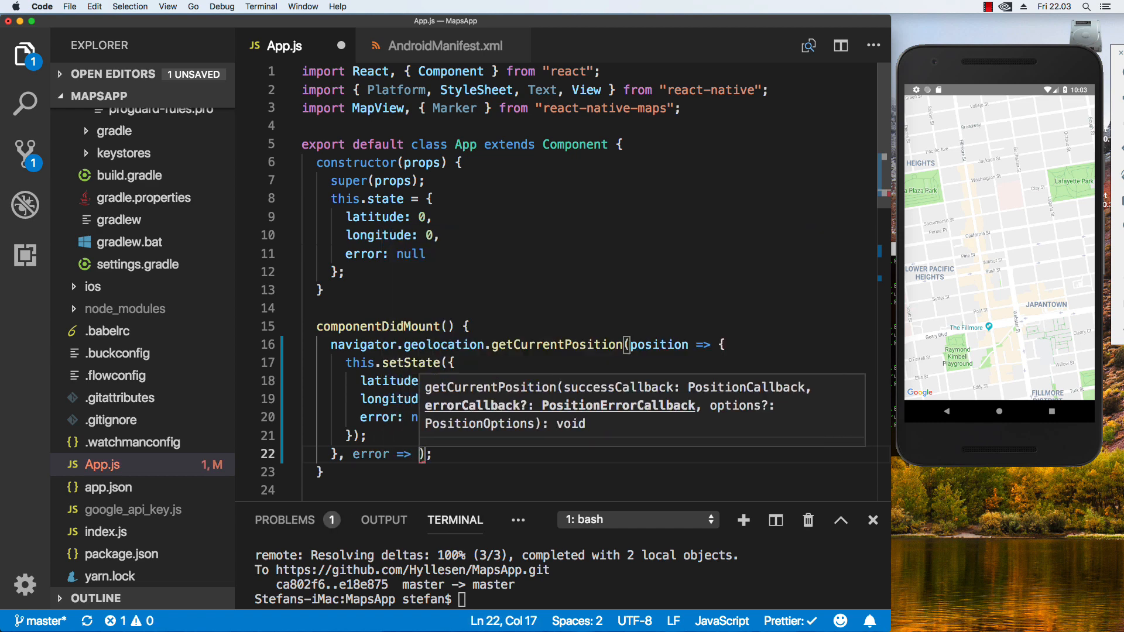
Add an error callback storing error.message in state and save so Prettier reformats
type("this.setState({")
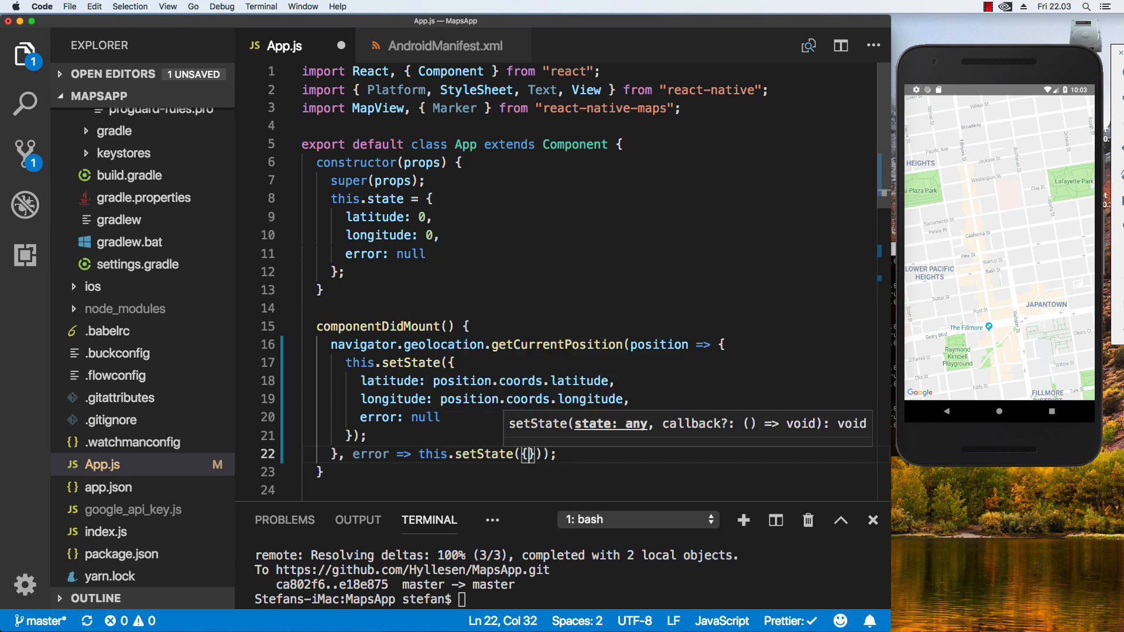
type("error: ee")
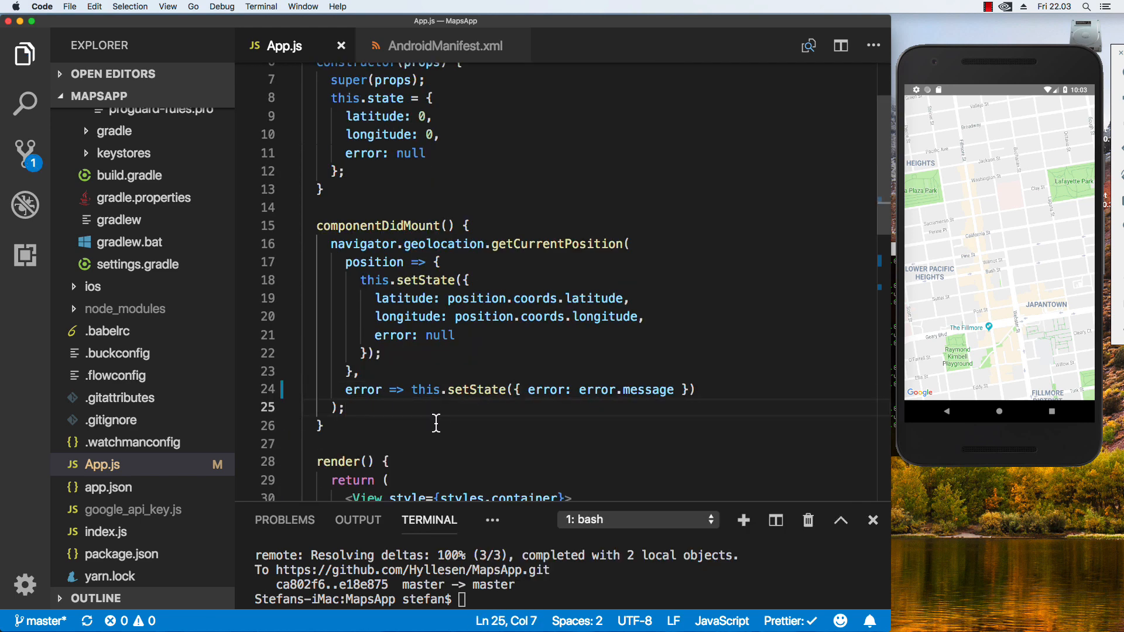
mouse_move(514, 276)
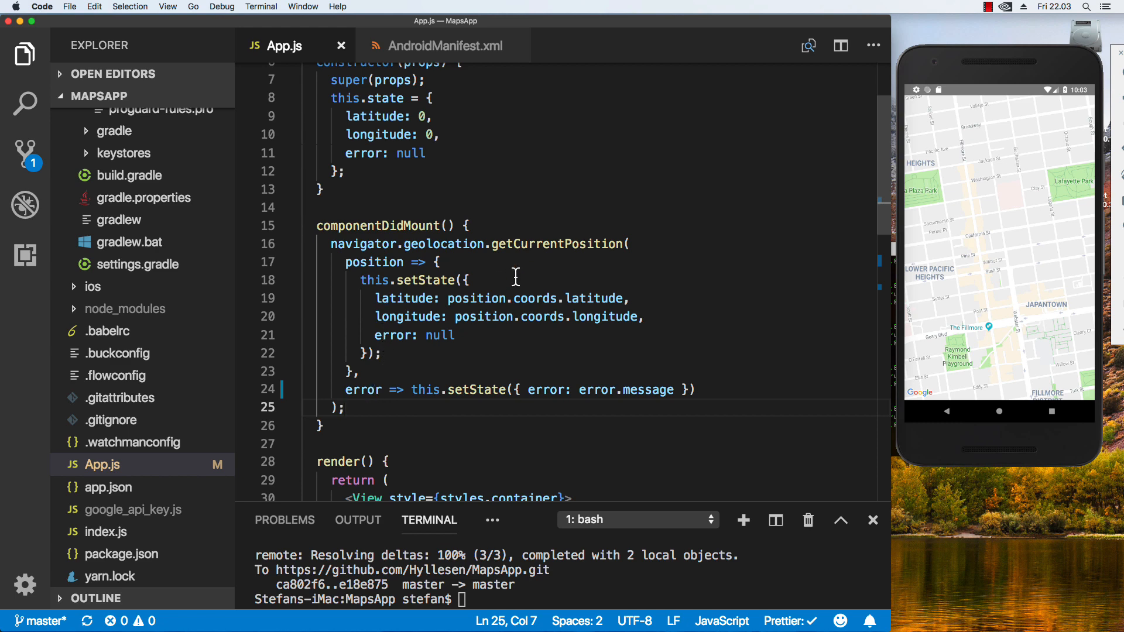
left_click_drag(345, 261, 363, 371)
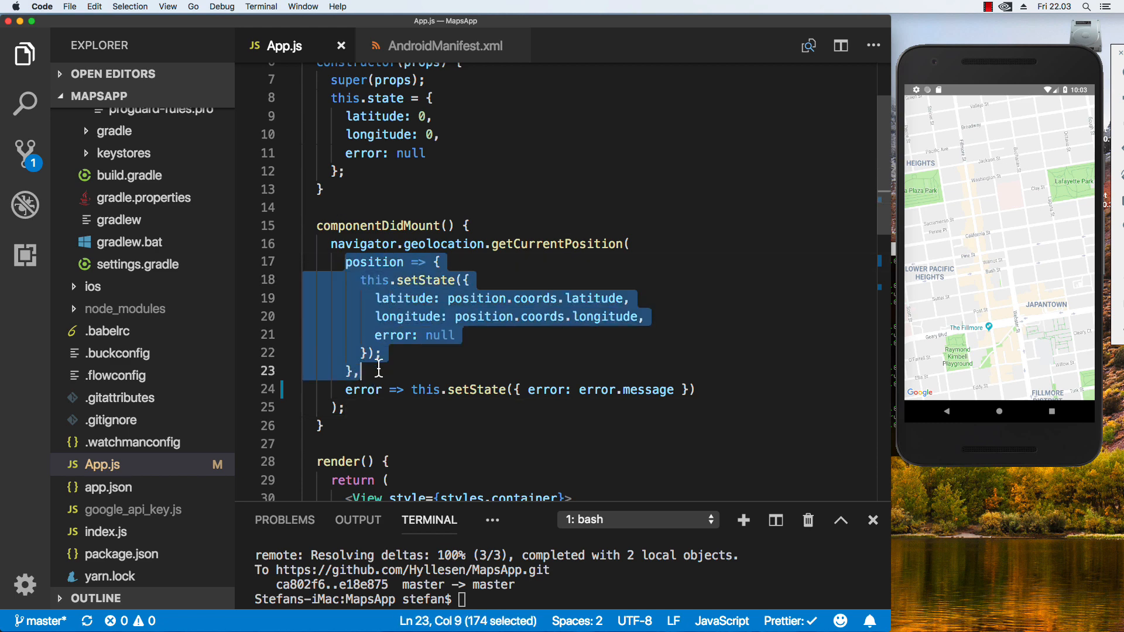
double_click(363, 389)
type("{ ")
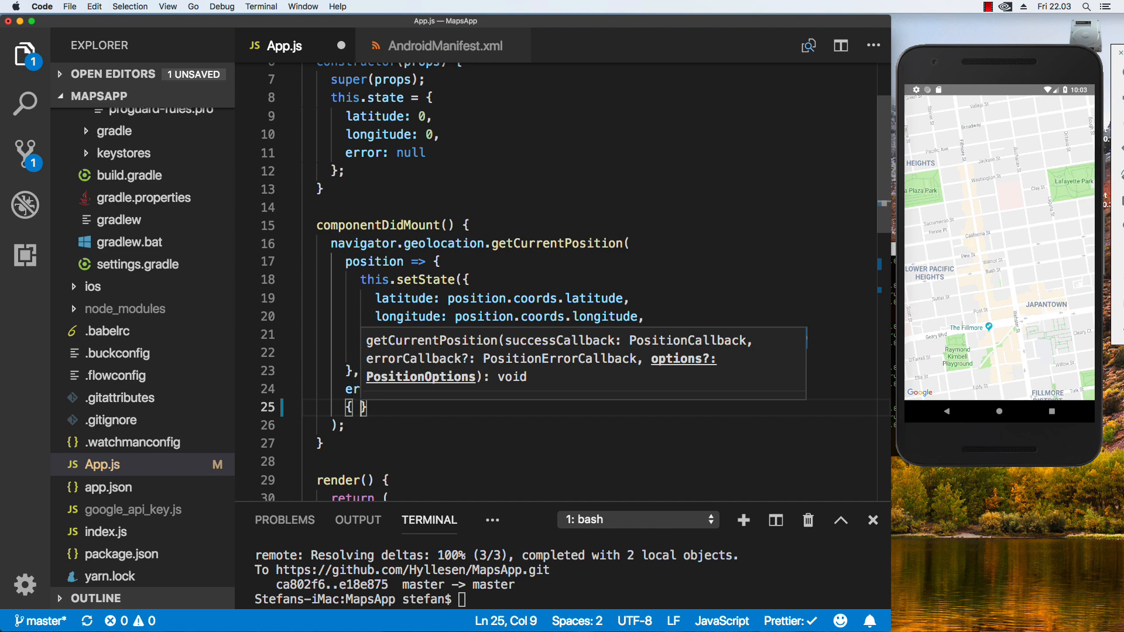
Pass getCurrentPosition options enableHighAccuracy true, timeout 20000 and maximumAge 2000
type("enableHighAccuracy: true, ma")
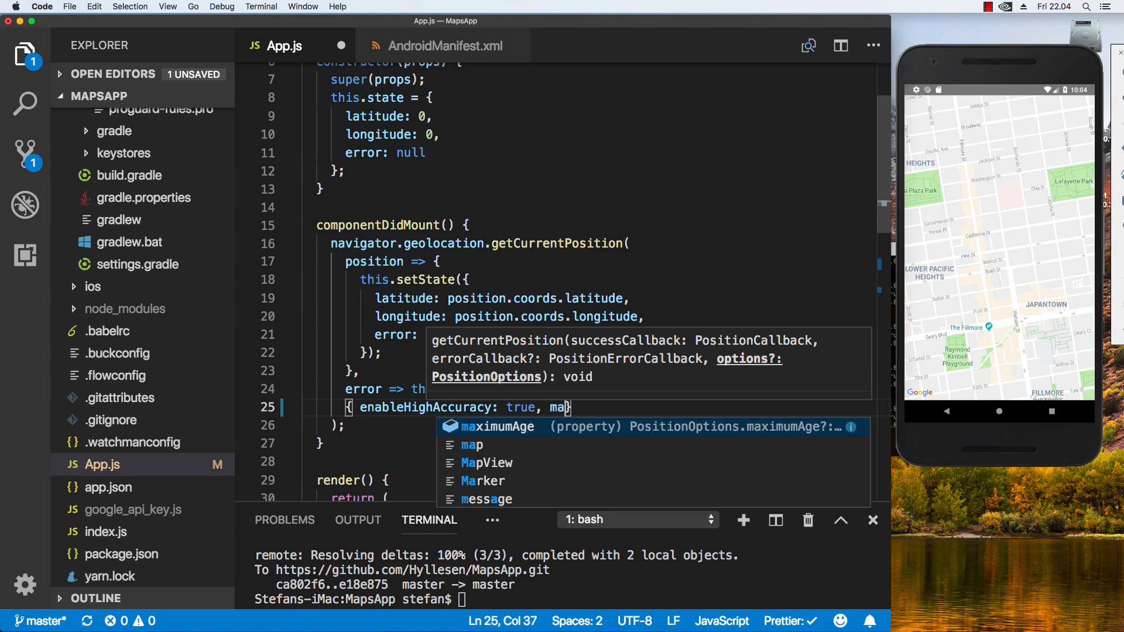
type("timeout:")
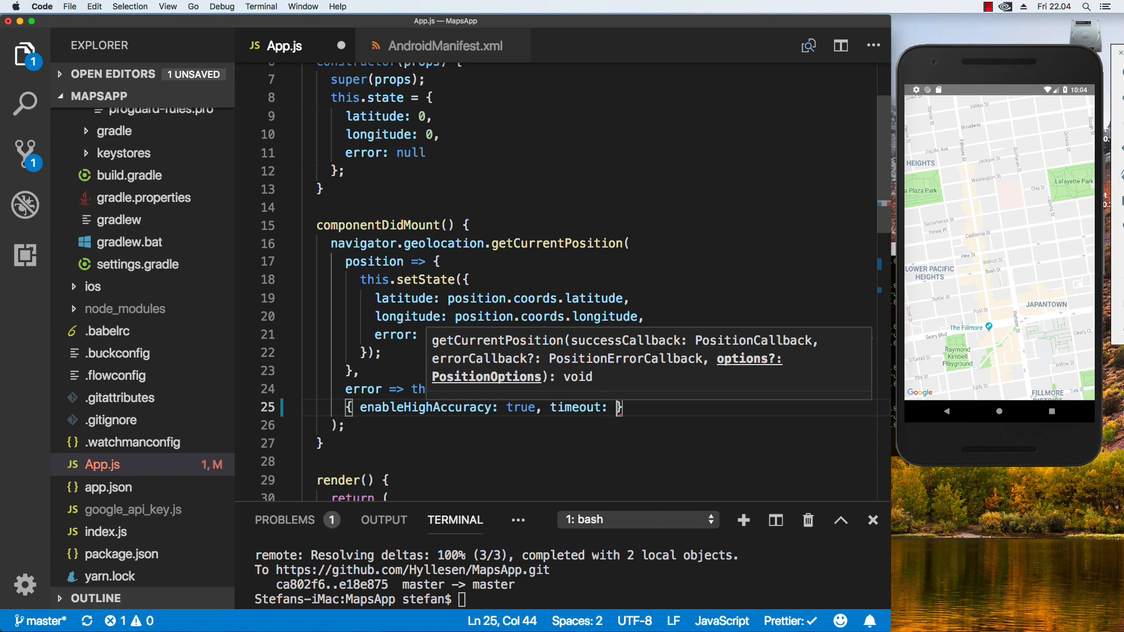
type("20000")
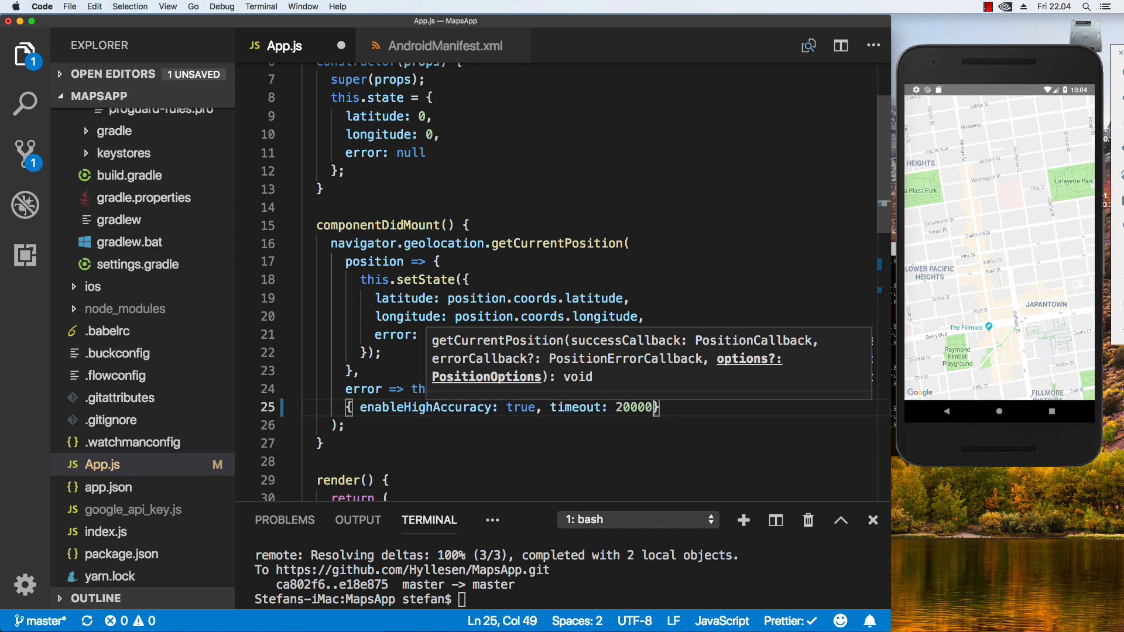
double_click(636, 407)
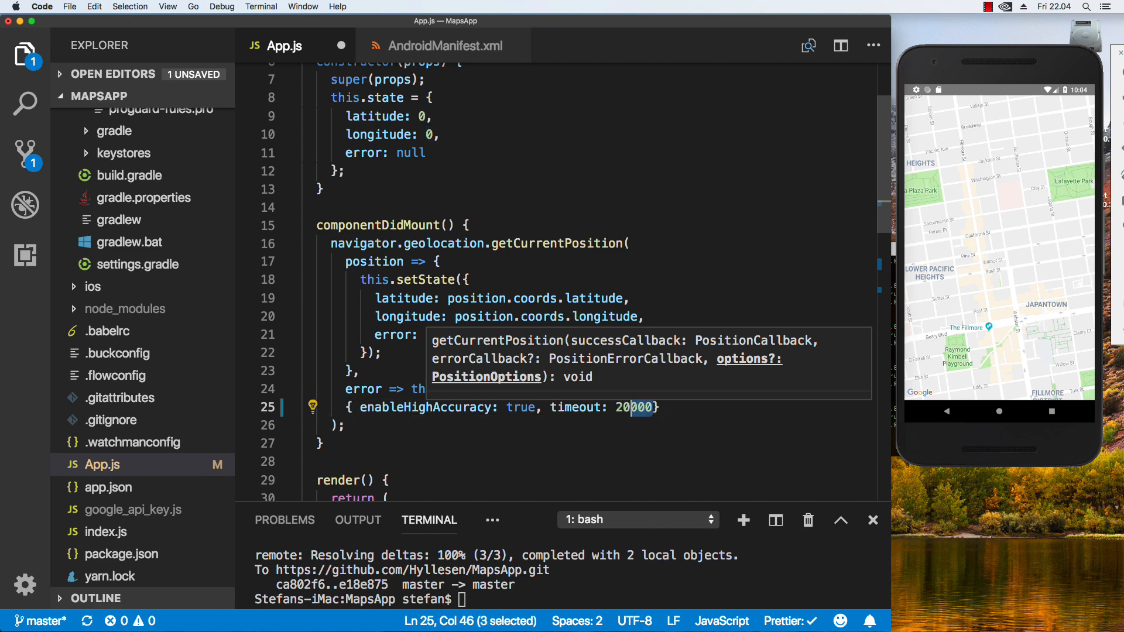
type(",")
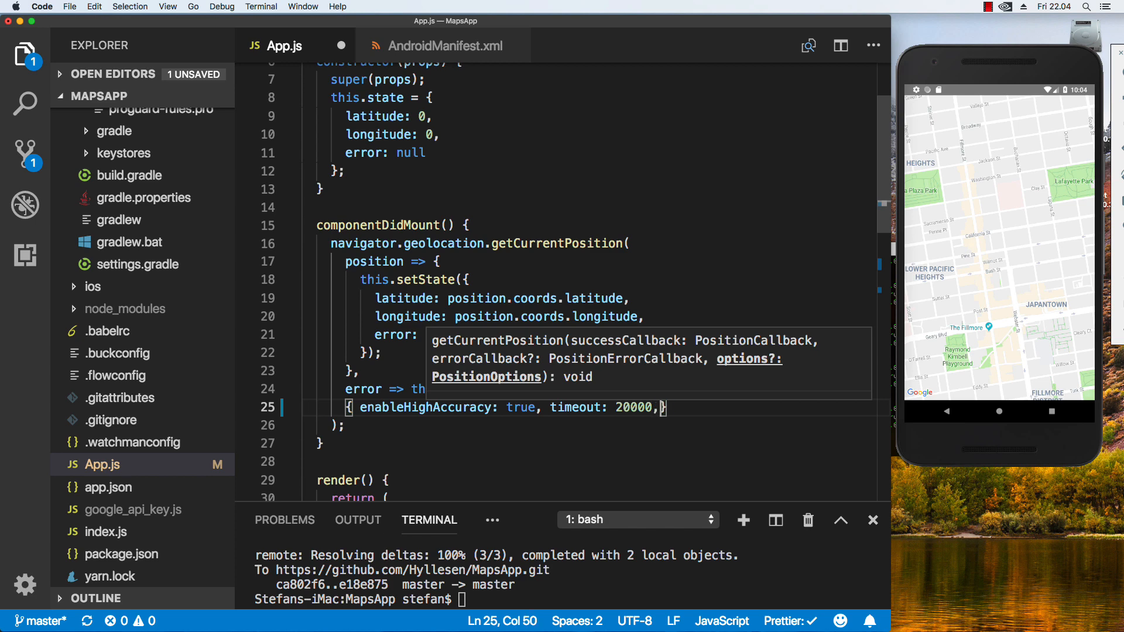
type("maximumAge:")
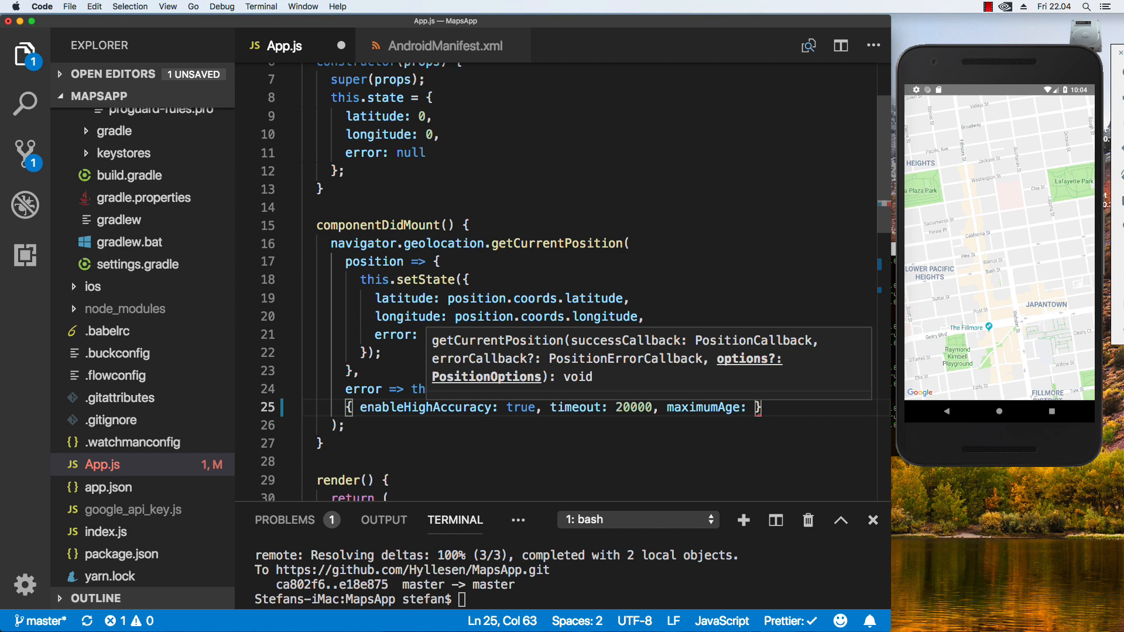
type("2000")
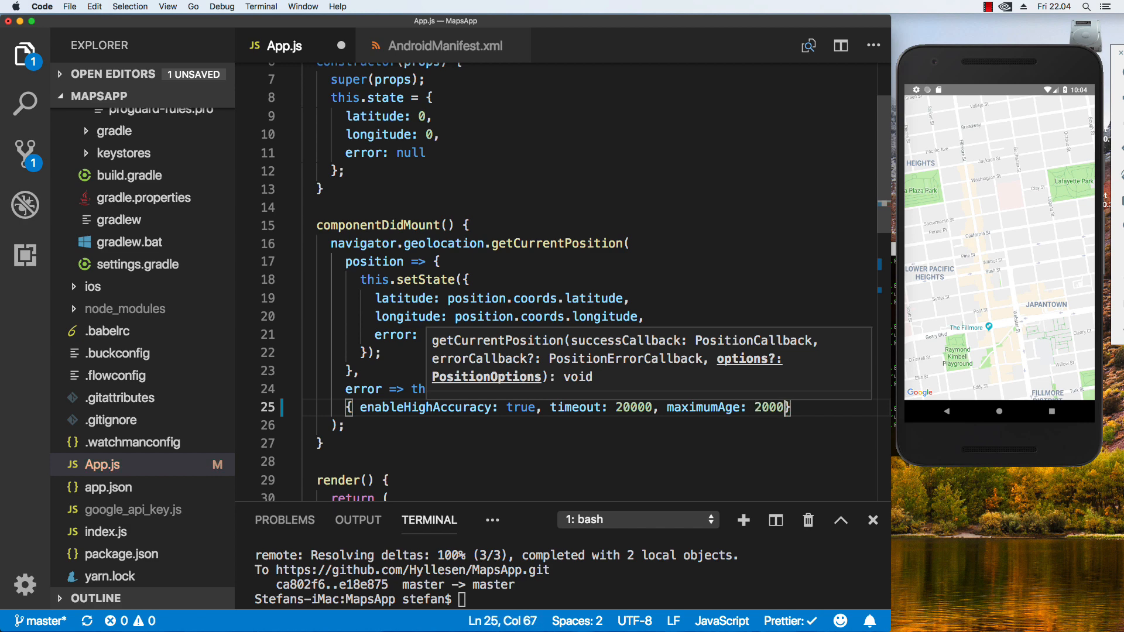
type("\" \"")
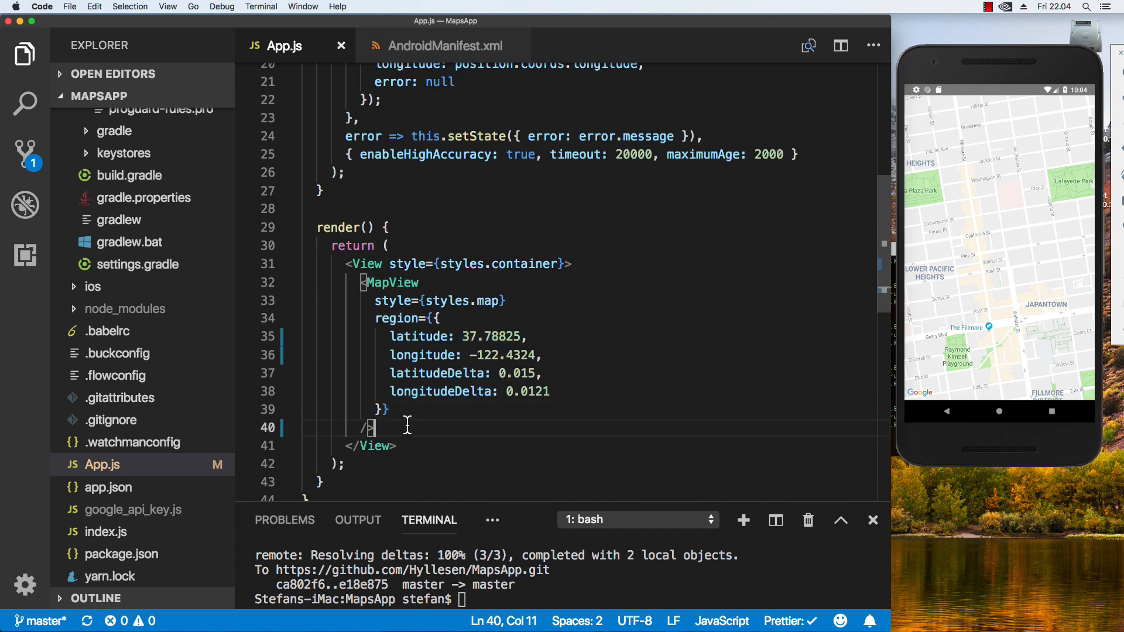
Wrap a <Marker coordinate={this.state} /> inside opening and closing MapView tags and save
key("enter")
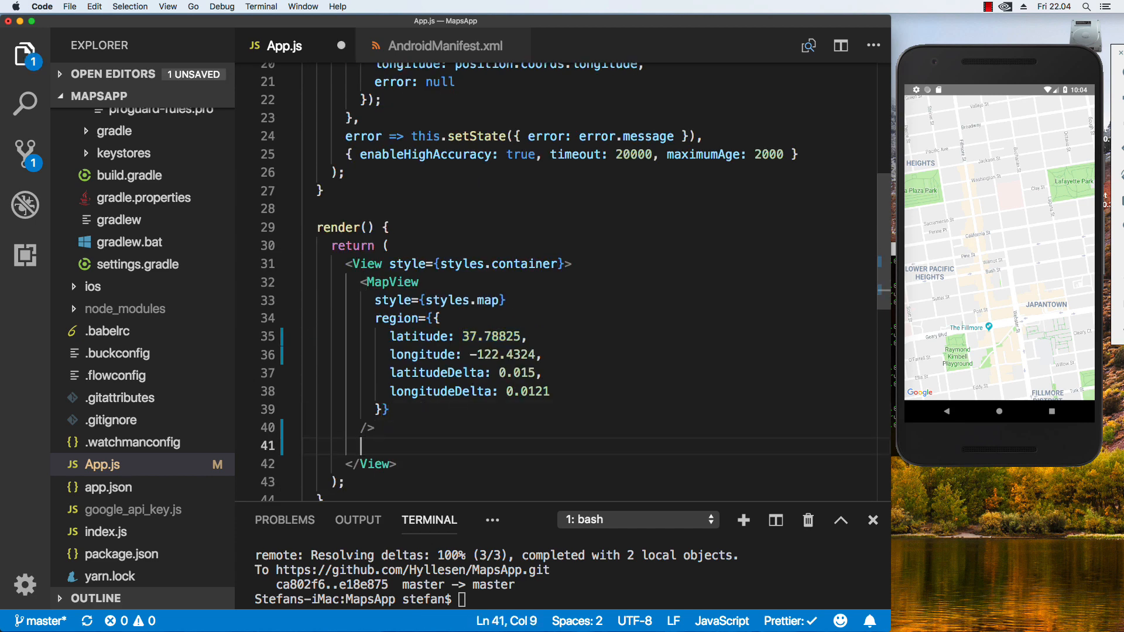
key("Backspace")
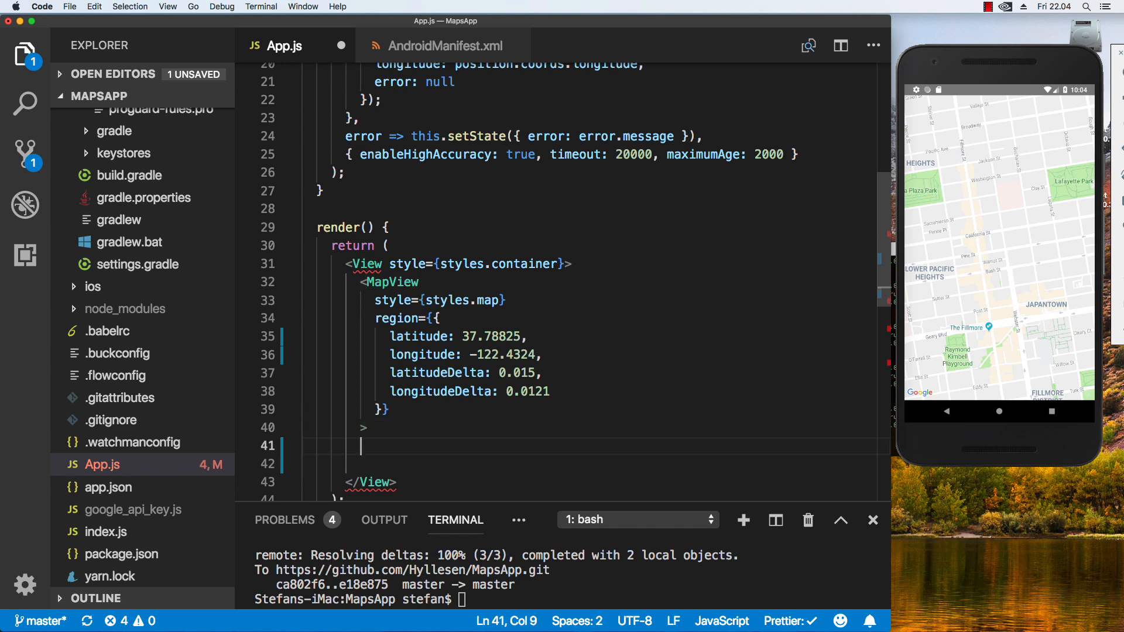
type("</MapView>")
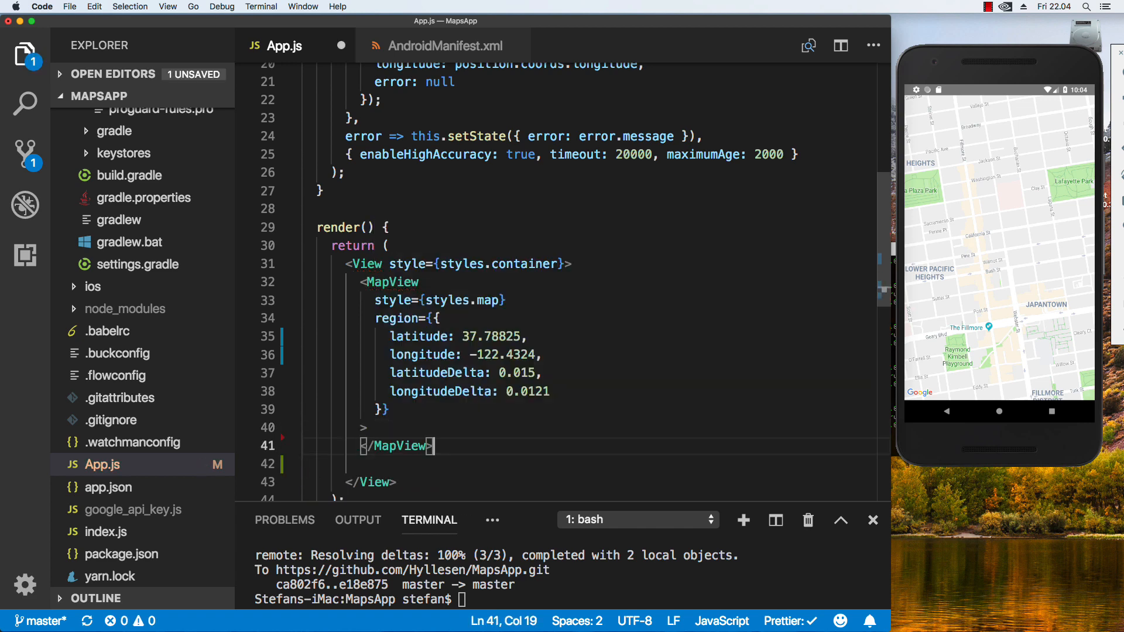
type("<Marker /")
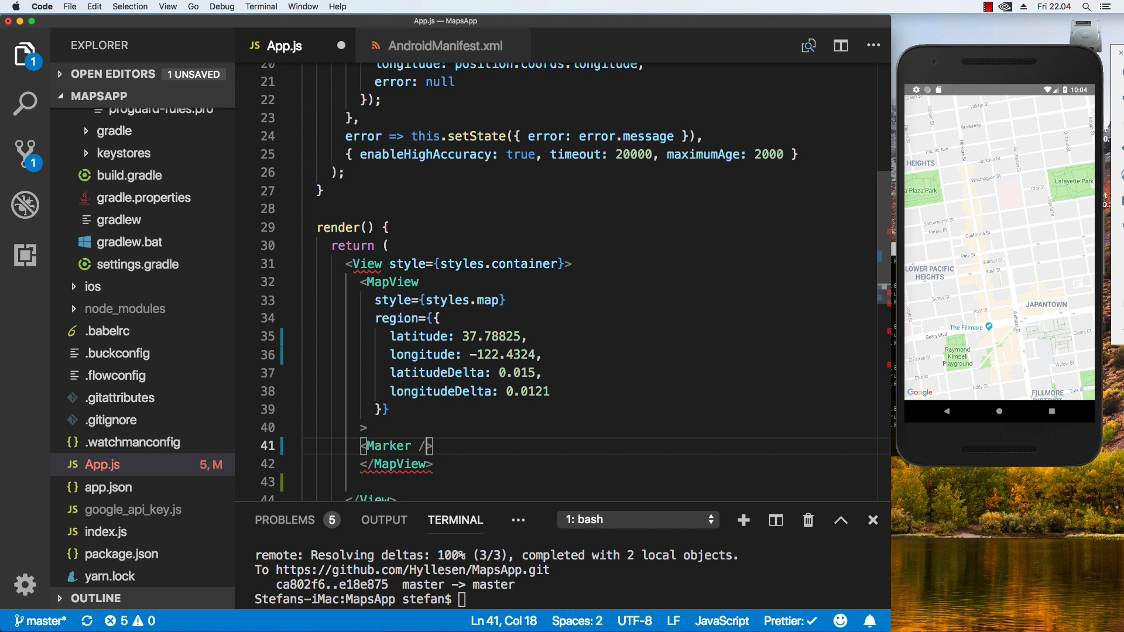
type("coordinate=")
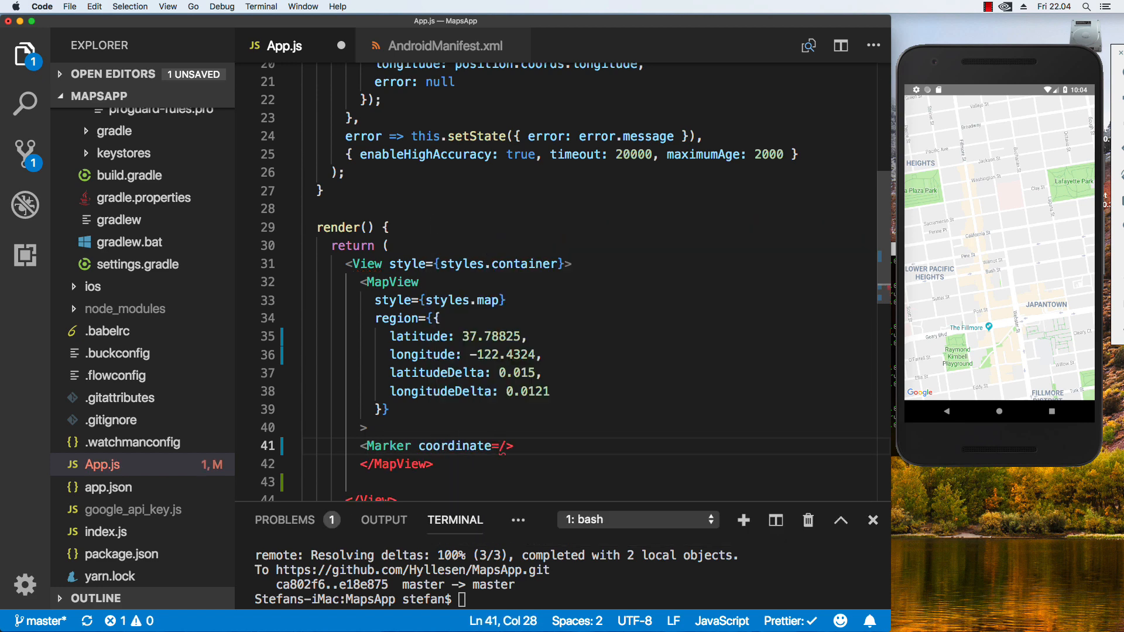
type("{this.stat")
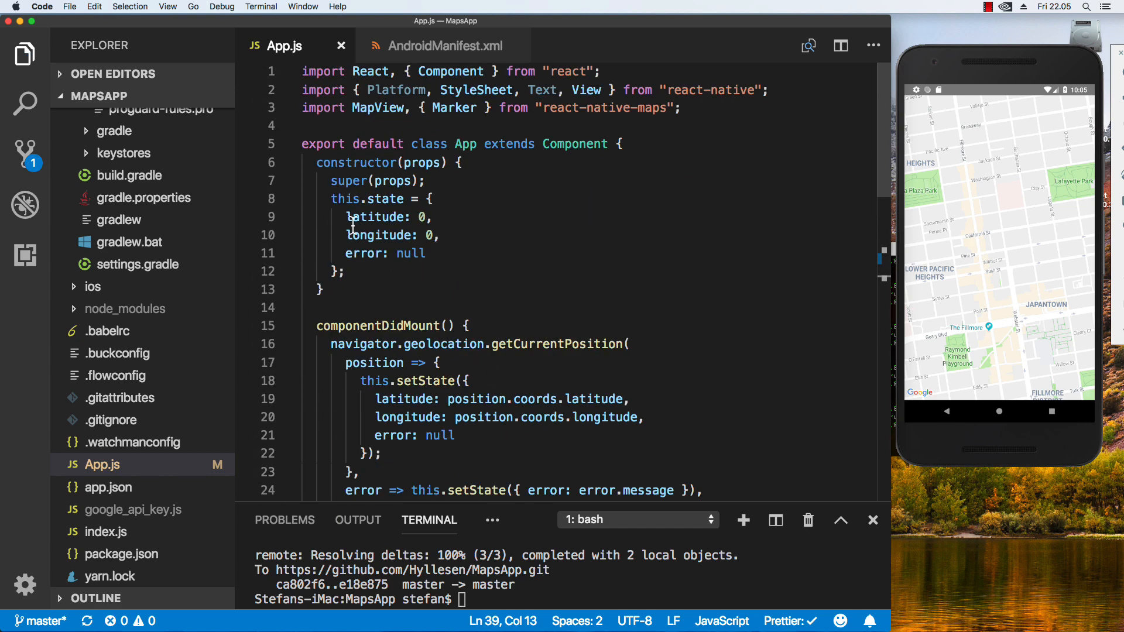
scroll("down", 3)
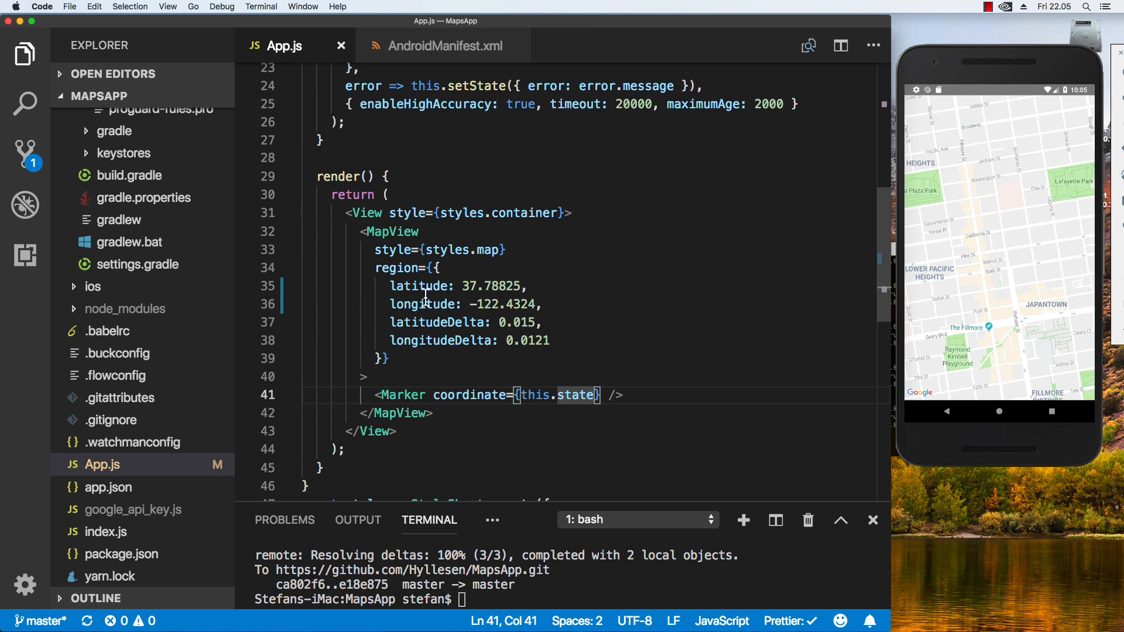
left_click(413, 304)
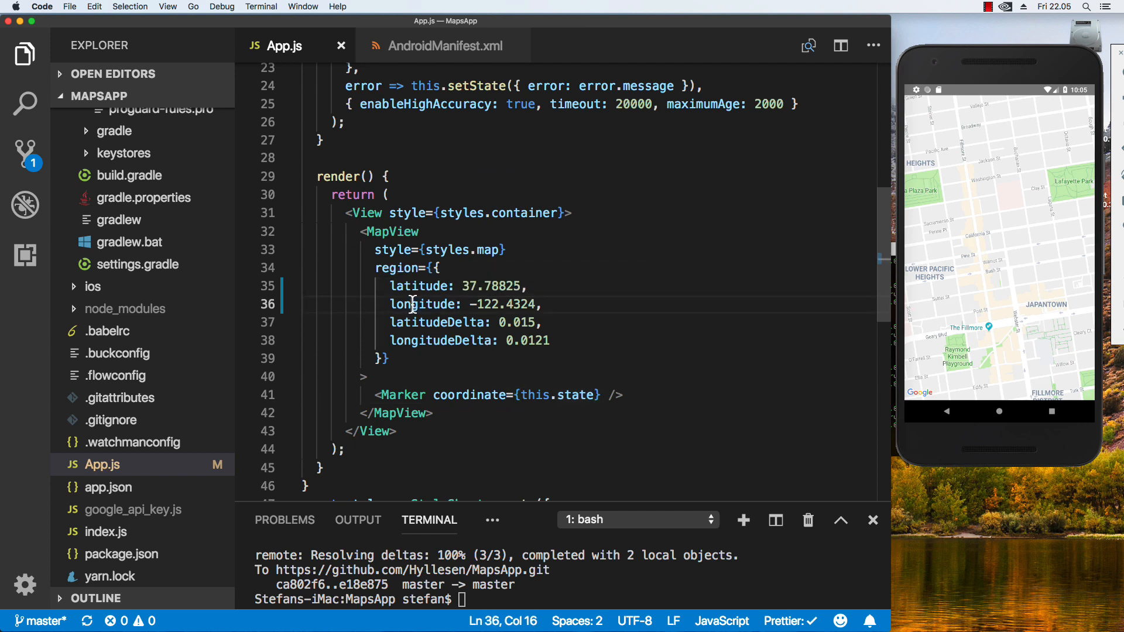
double_click(422, 304)
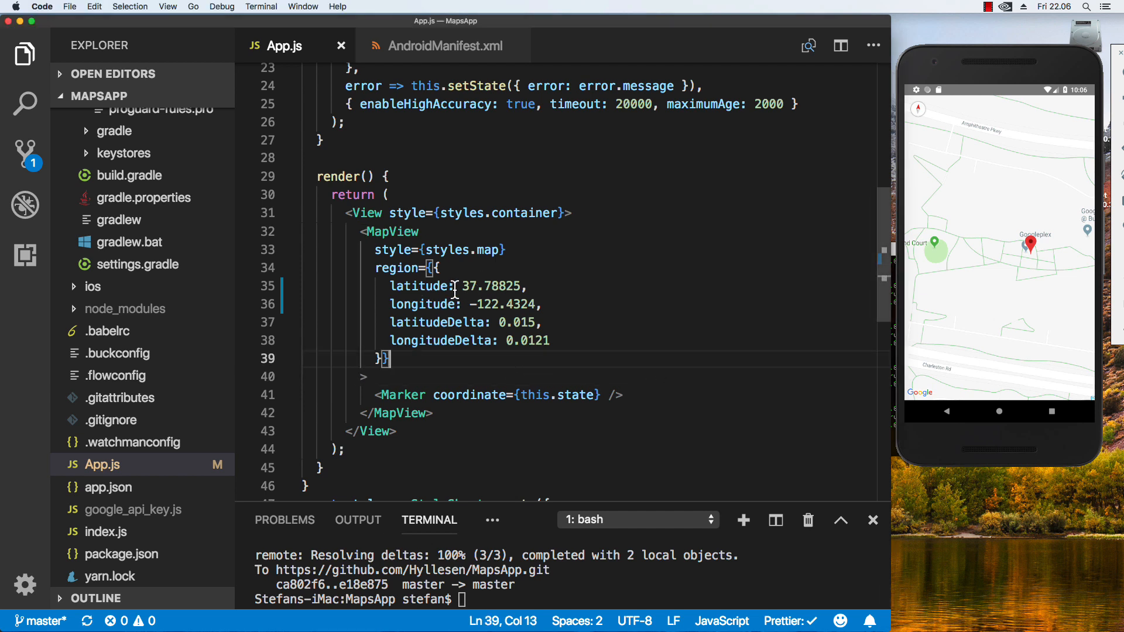
Replace region values 37.78825 and -122.4324 with this.state.latitude and this.state.longitude
double_click(492, 286)
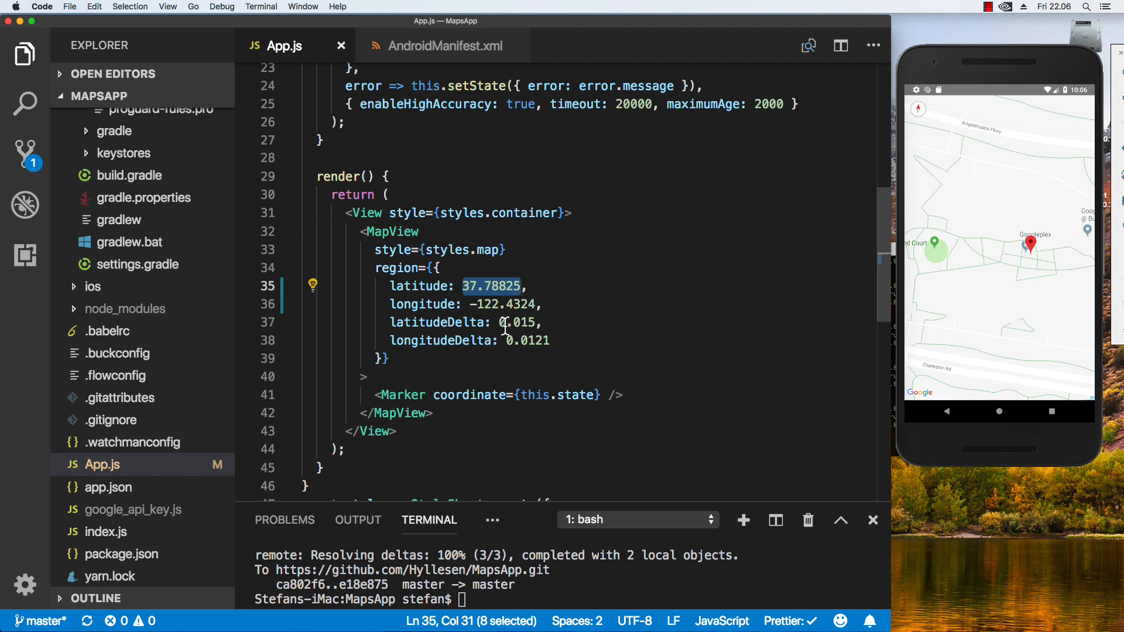
type("this.state.latitude")
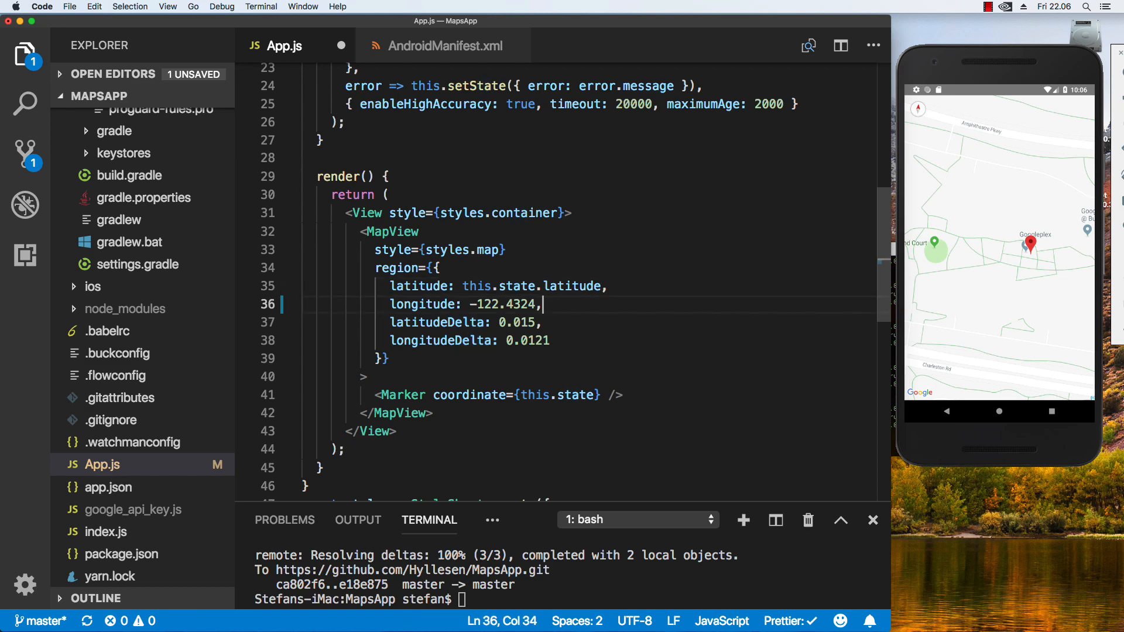
double_click(504, 304)
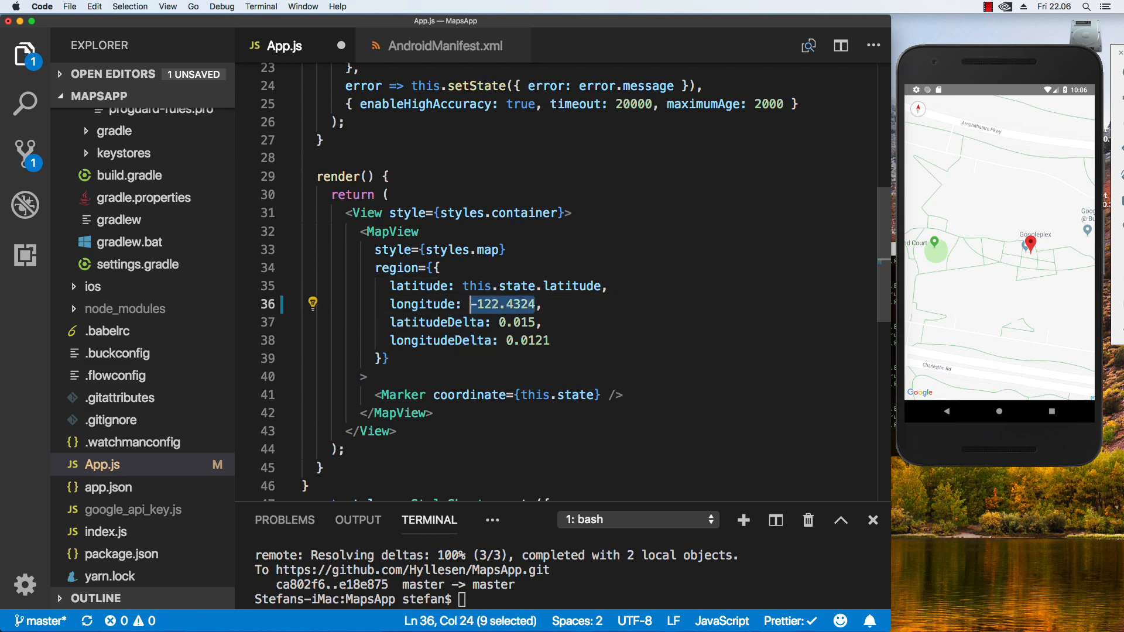
type("this.state.longitude")
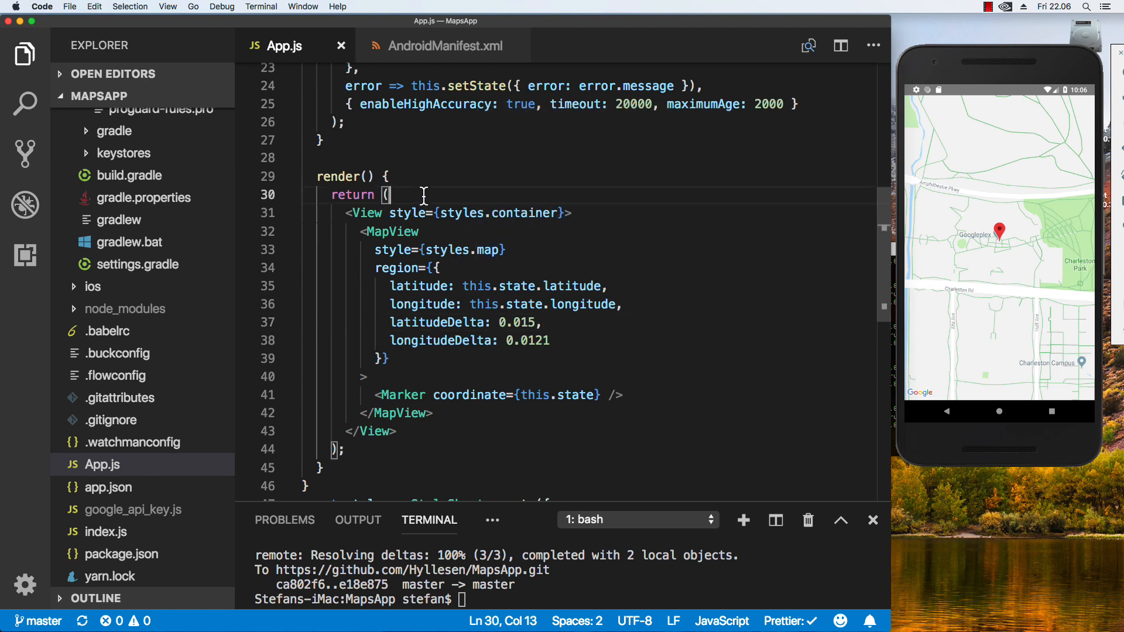
Review App.js from the imports down to the StyleSheet after the emulator reloads on the marker
double_click(602, 304)
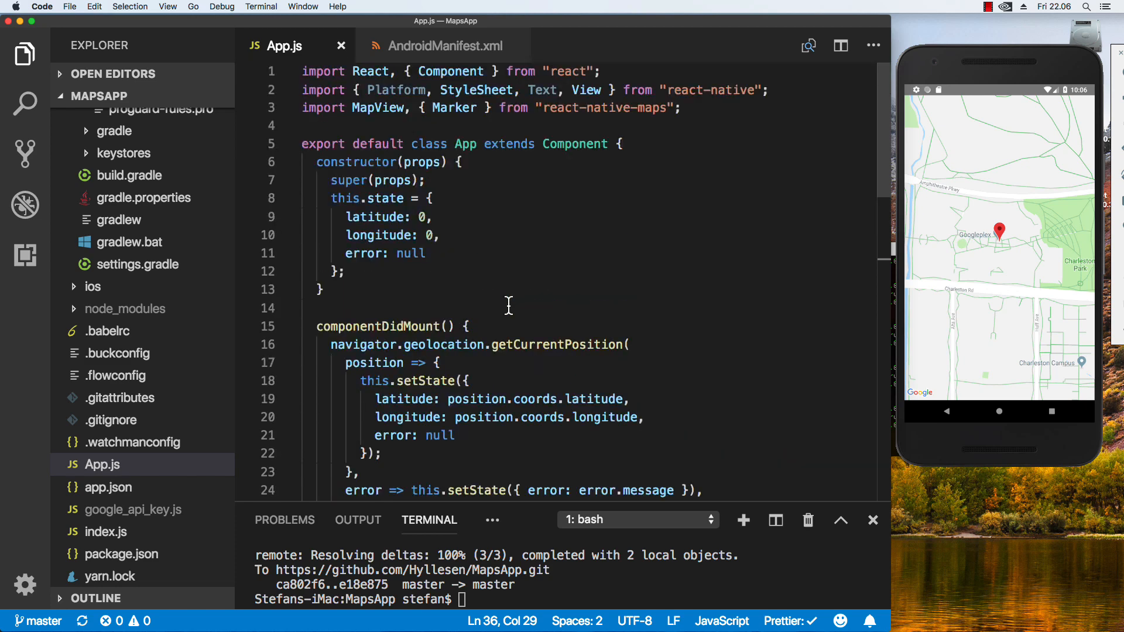
scroll("down", 3)
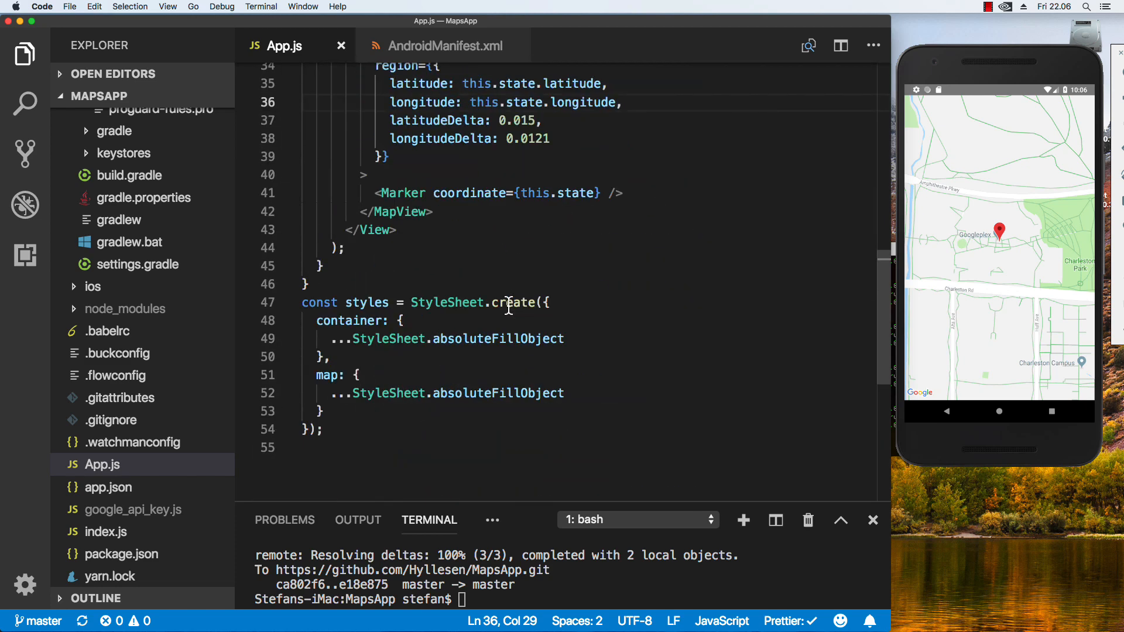